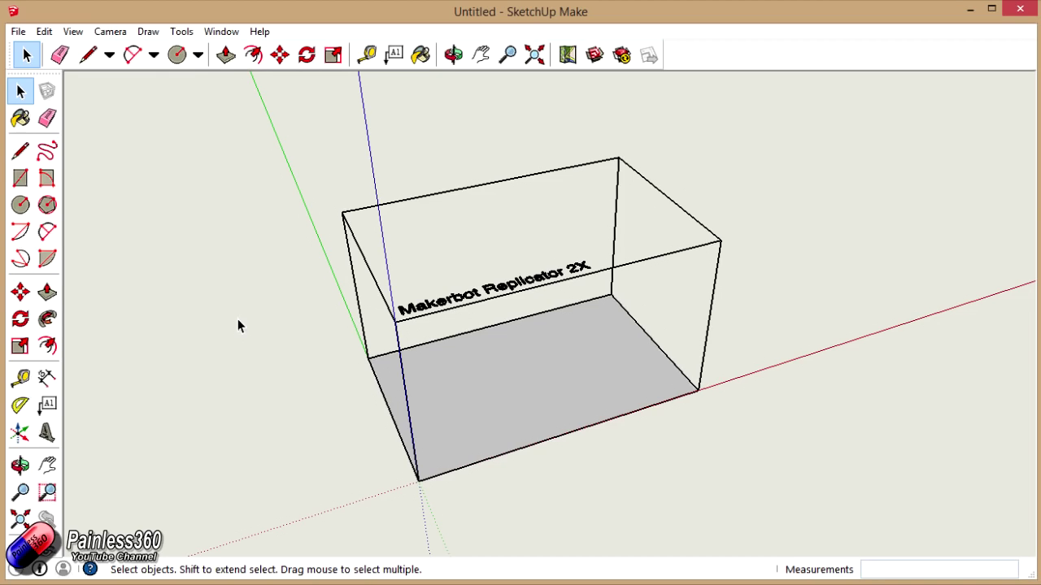
{"action": "mouse_move", "coordinate": [318, 273]}
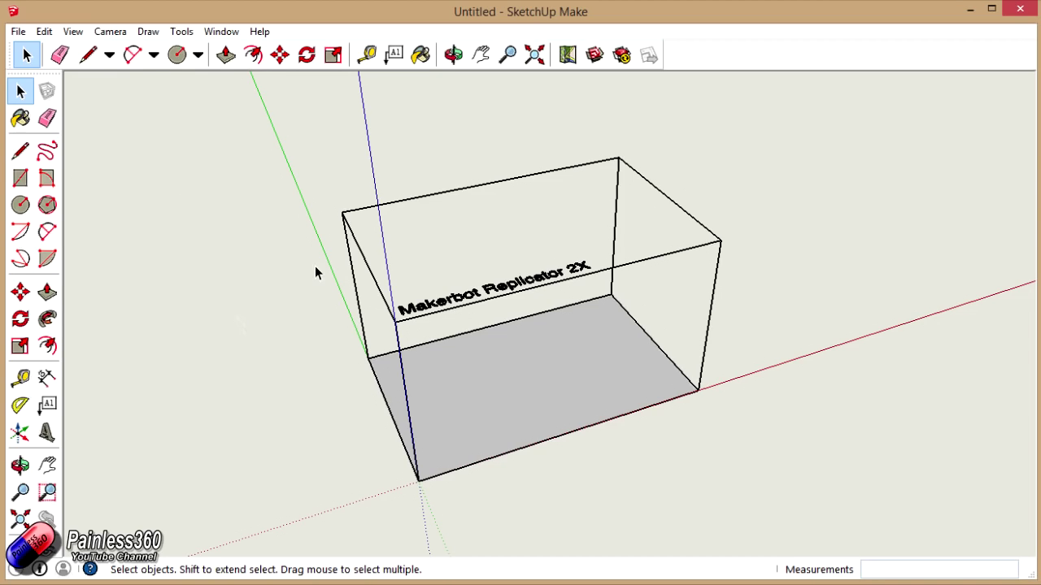
Step: Select the Makerbot Replicator 2X box and delete it, leaving only the axes
{"action": "left_click", "coordinate": [500, 348]}
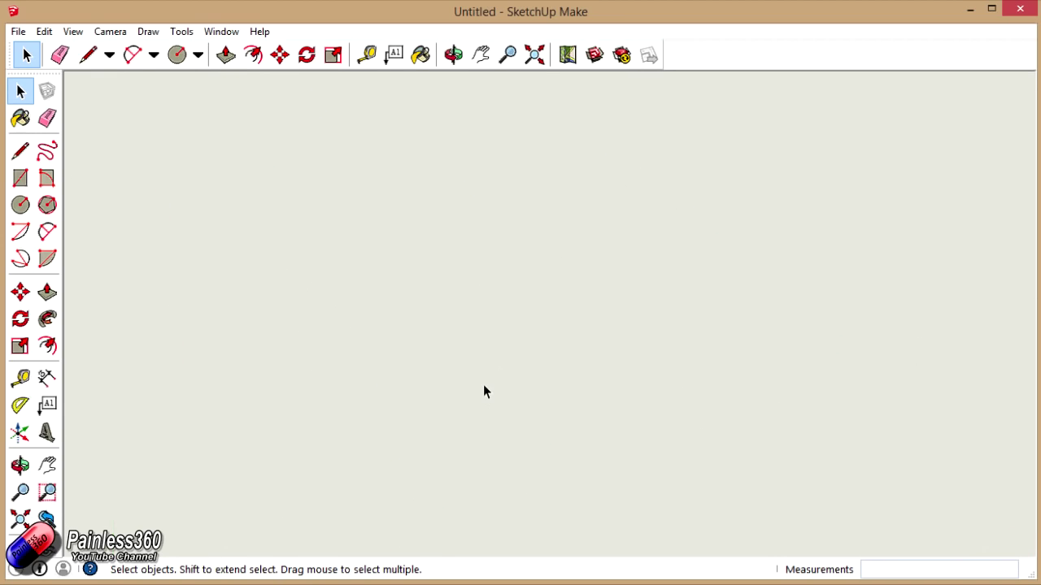
{"action": "left_click", "coordinate": [480, 54]}
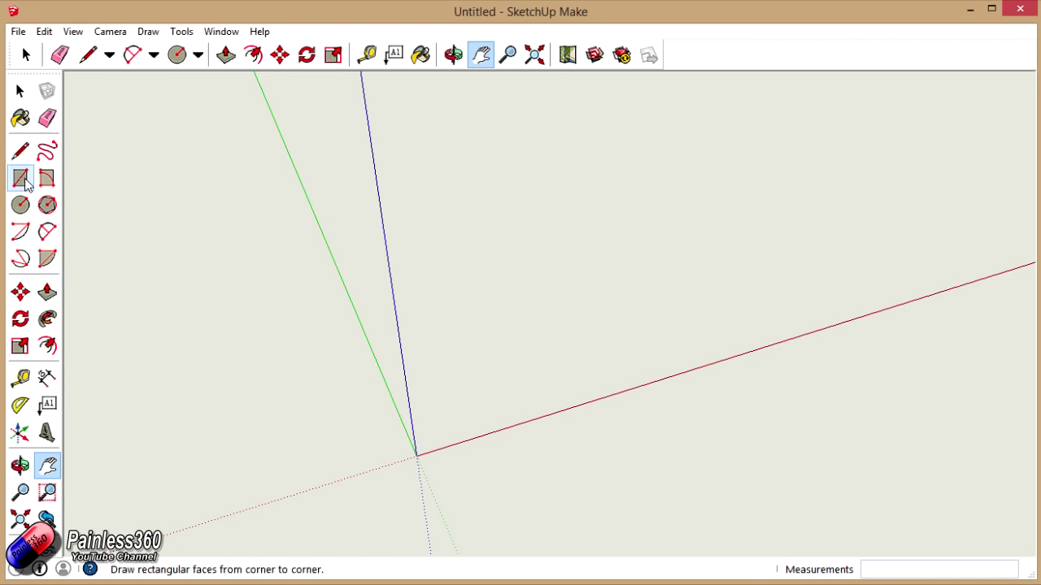
Step: Draw a 20 mm by 20 mm rectangle on the ground plane
{"action": "left_click", "coordinate": [20, 178]}
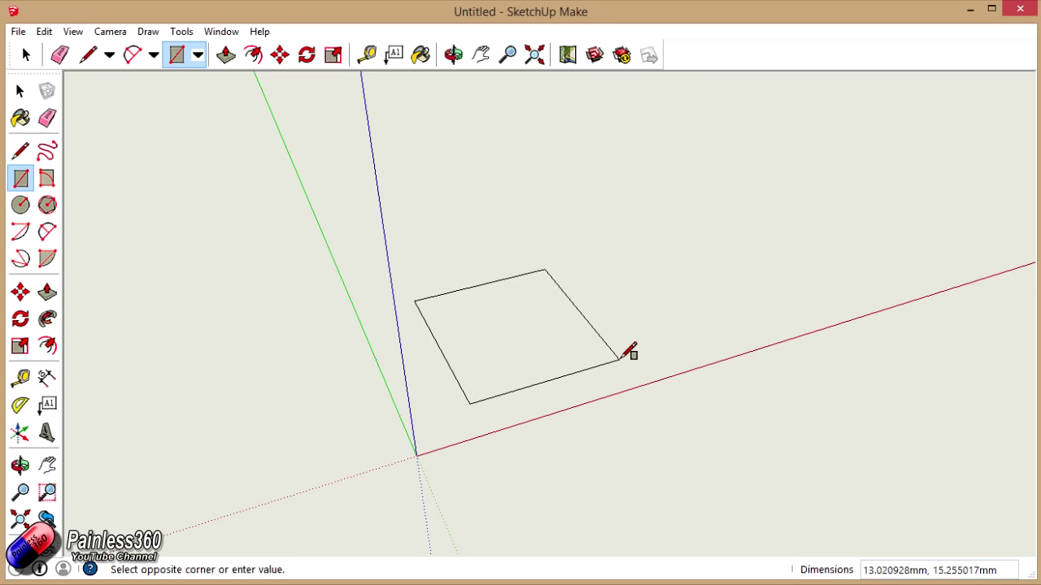
{"action": "type", "text": "20mm, 20mm"}
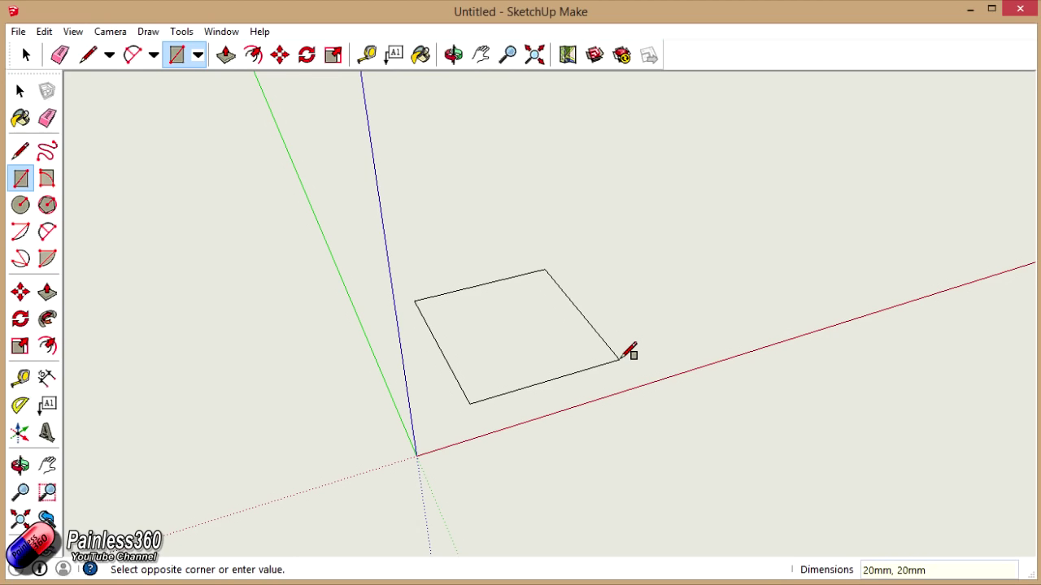
{"action": "left_click", "coordinate": [632, 354]}
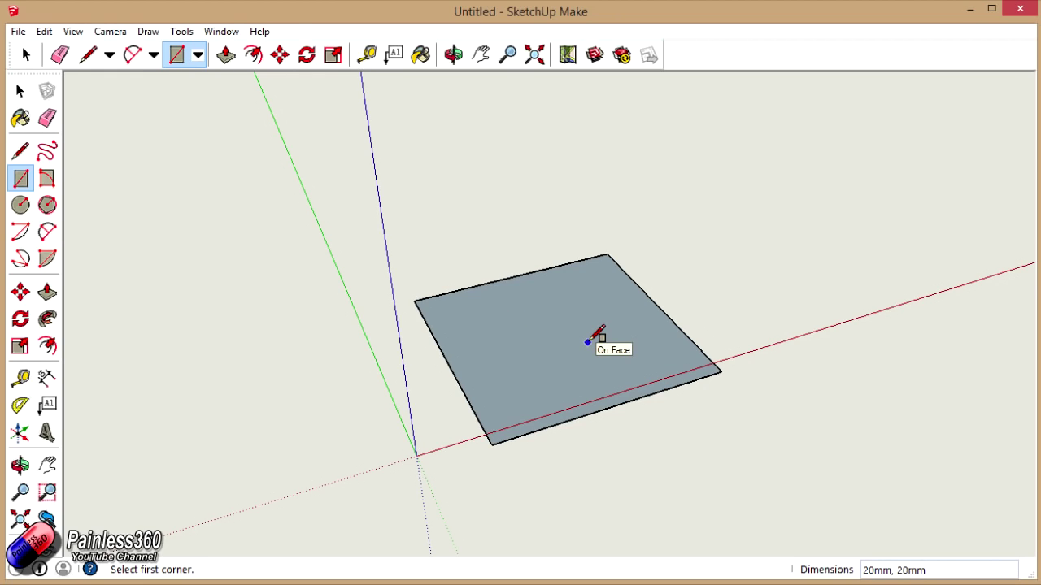
{"action": "mouse_move", "coordinate": [46, 293]}
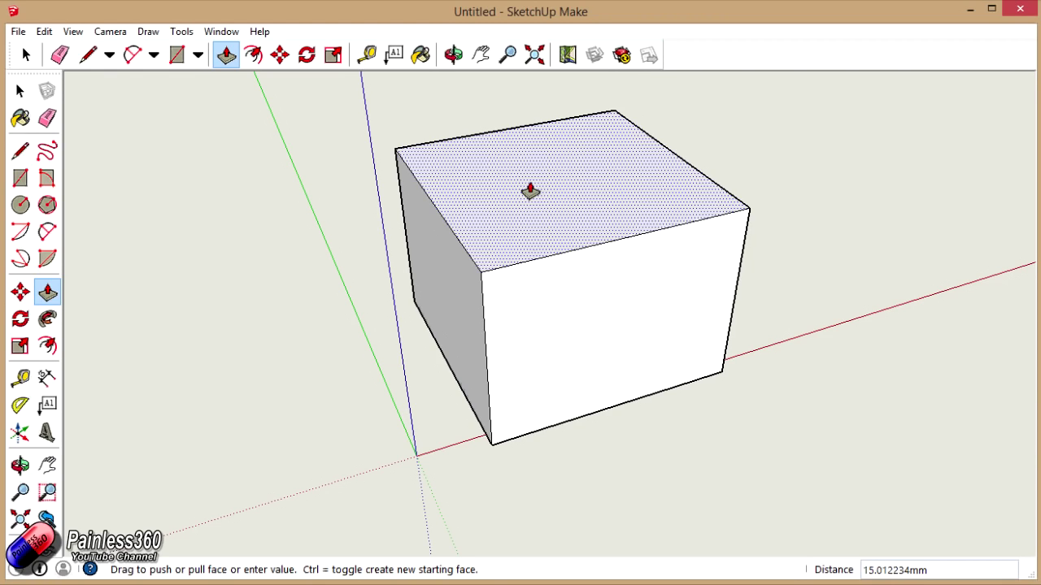
Step: Push/pull the square face upward by 20 mm
{"action": "type", "text": "2"}
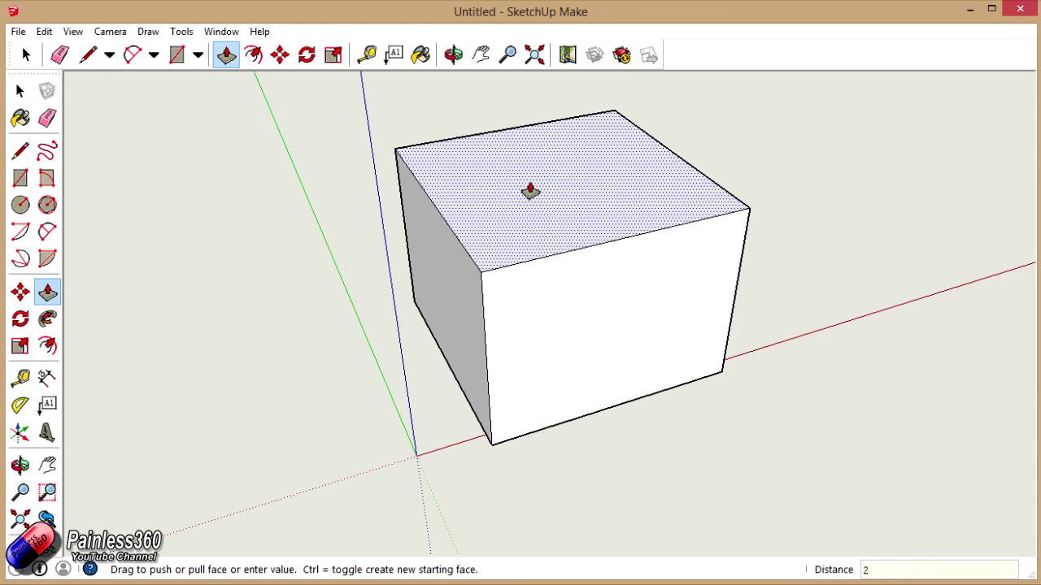
{"action": "type", "text": "20mm"}
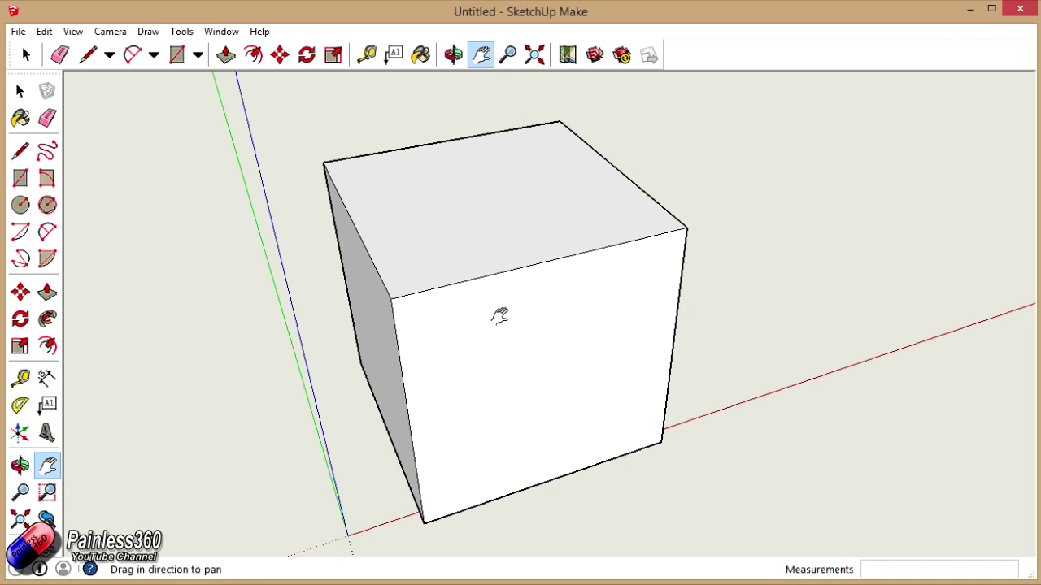
{"action": "mouse_move", "coordinate": [543, 279]}
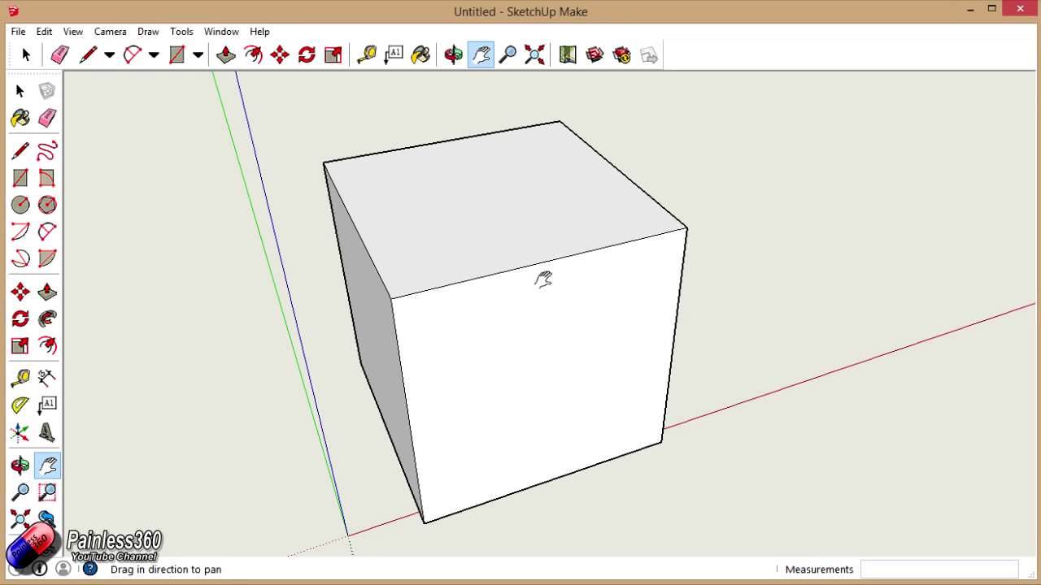
{"action": "mouse_move", "coordinate": [47, 347]}
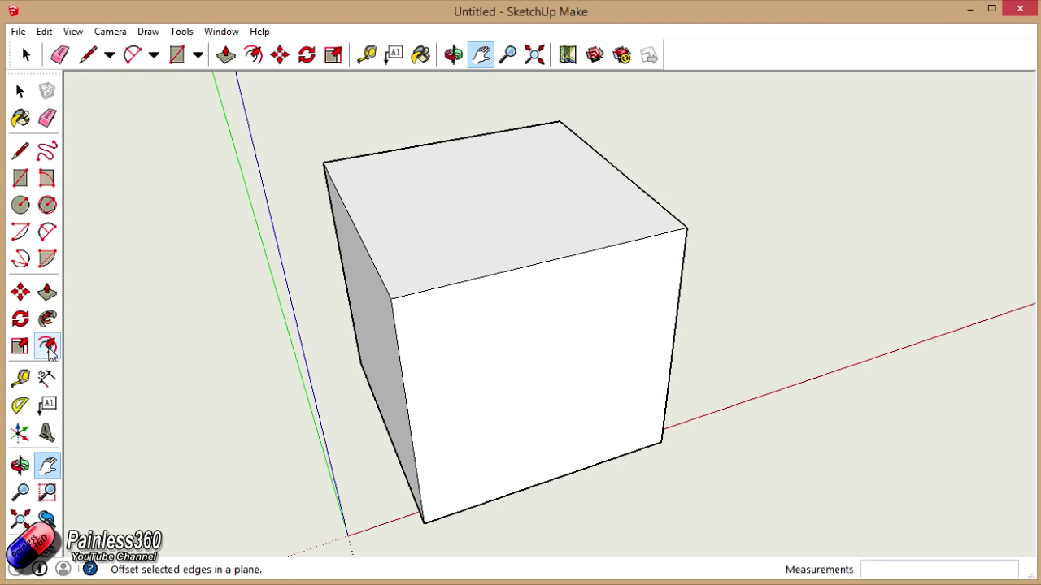
Step: Offset the top face inward and push the inner square down 18 mm
{"action": "left_click", "coordinate": [253, 55]}
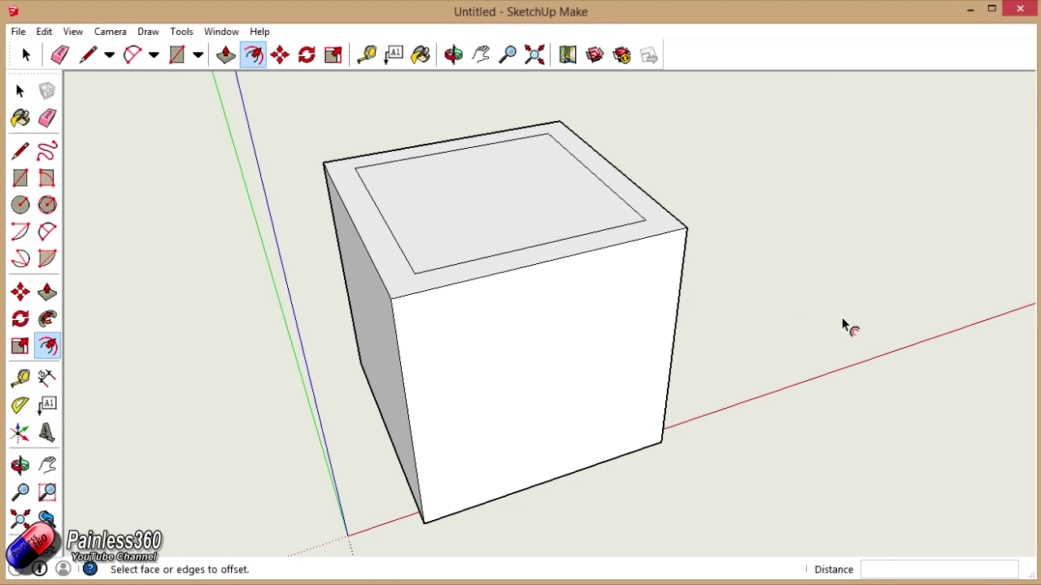
{"action": "mouse_move", "coordinate": [829, 323]}
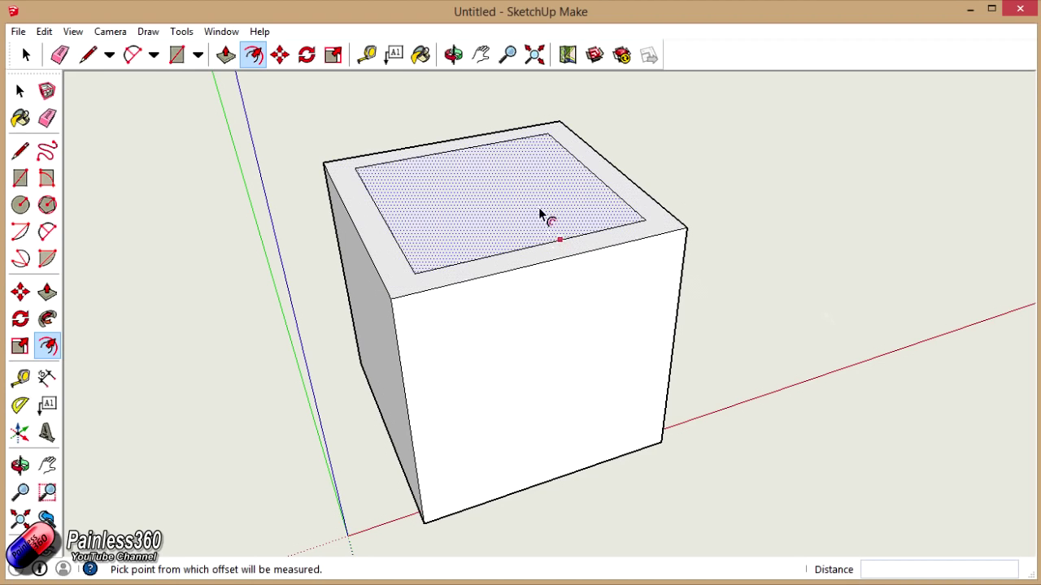
{"action": "left_click", "coordinate": [226, 54]}
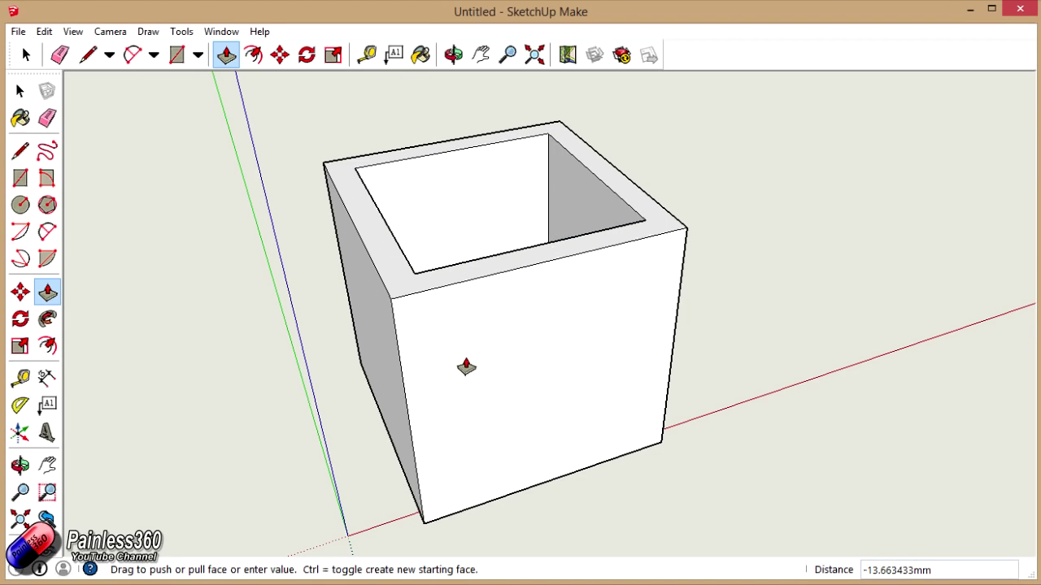
{"action": "type", "text": "18"}
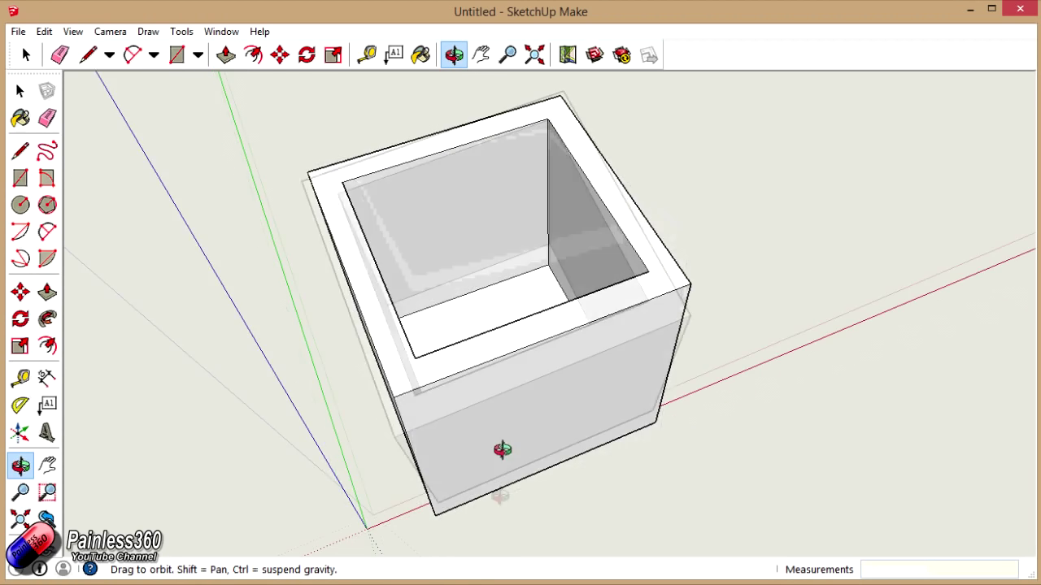
{"action": "left_click_drag", "start_coordinate": [502, 450], "coordinate": [587, 317]}
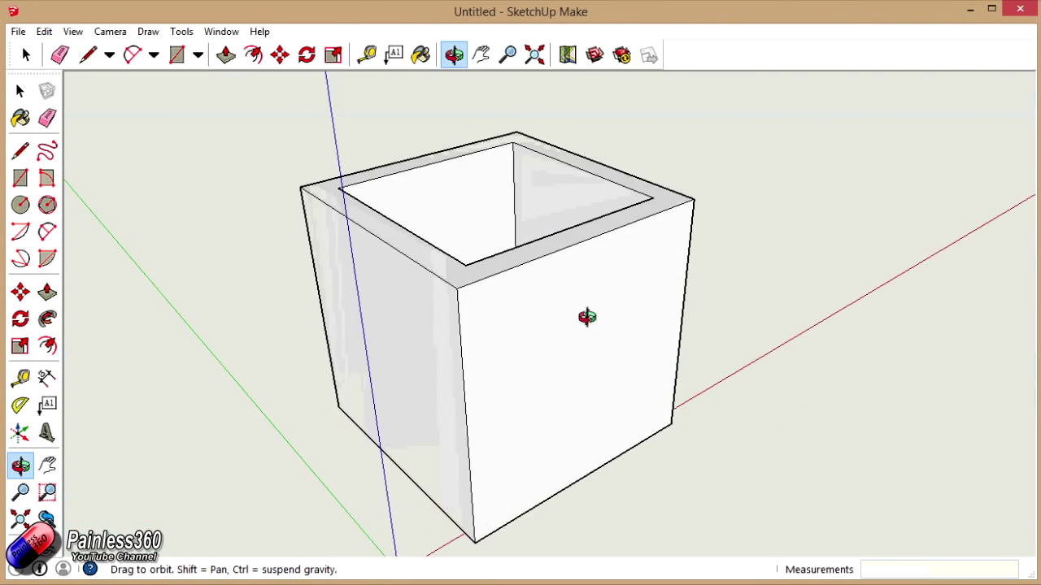
{"action": "left_click_drag", "start_coordinate": [587, 317], "coordinate": [494, 360]}
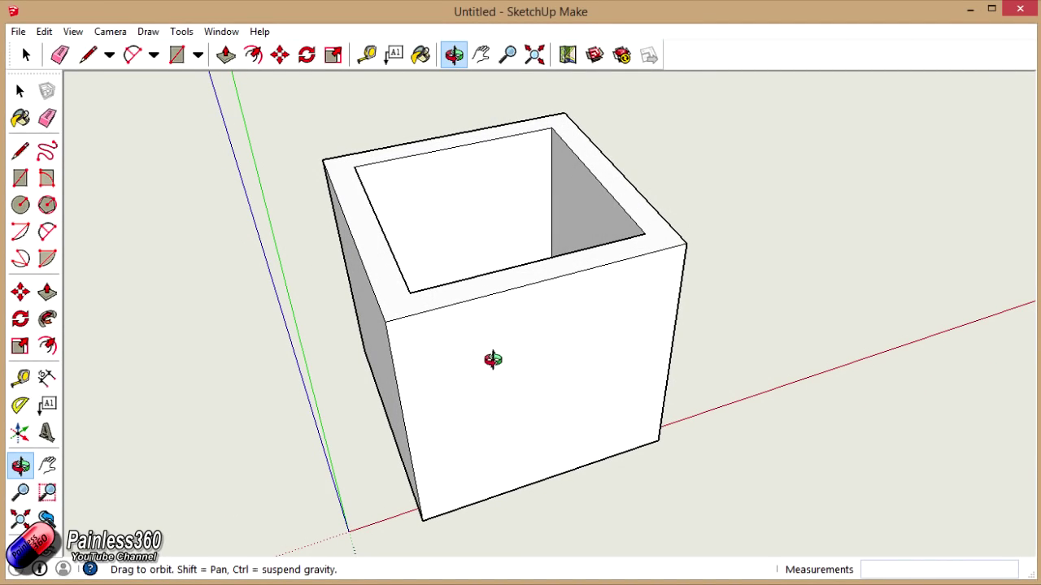
{"action": "mouse_move", "coordinate": [245, 307]}
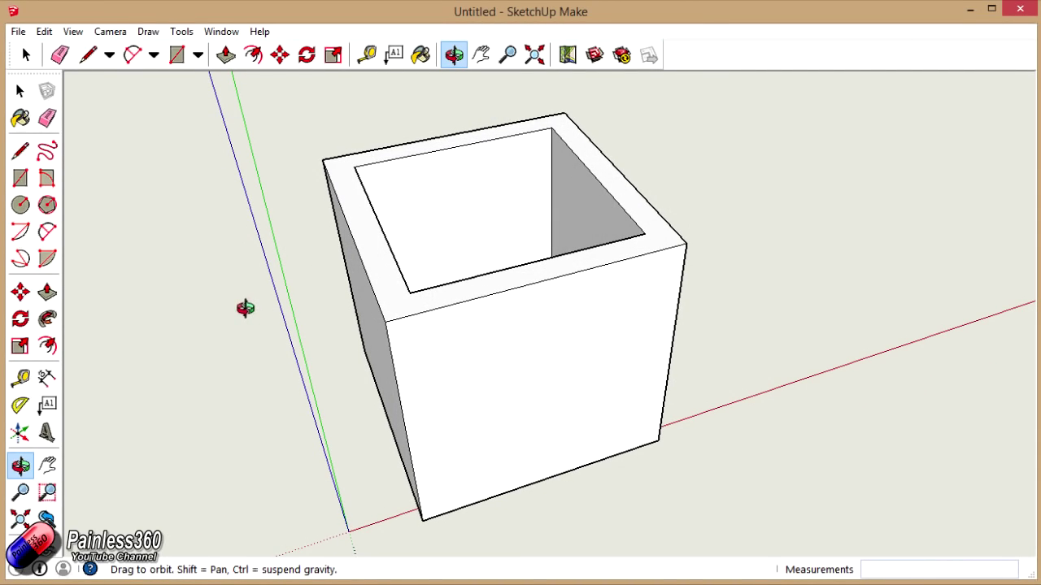
{"action": "left_click", "coordinate": [17, 30]}
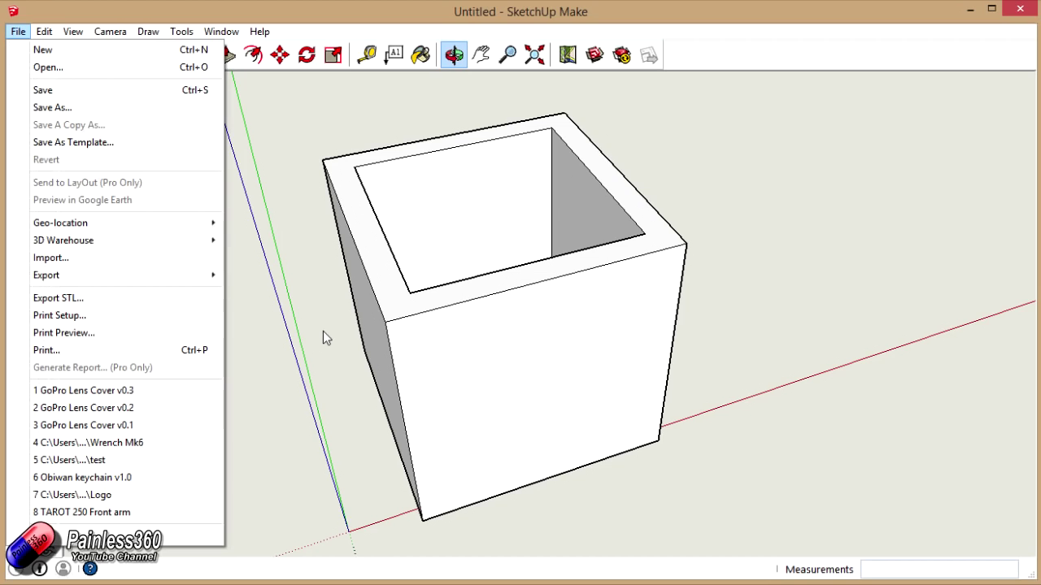
{"action": "mouse_move", "coordinate": [299, 350]}
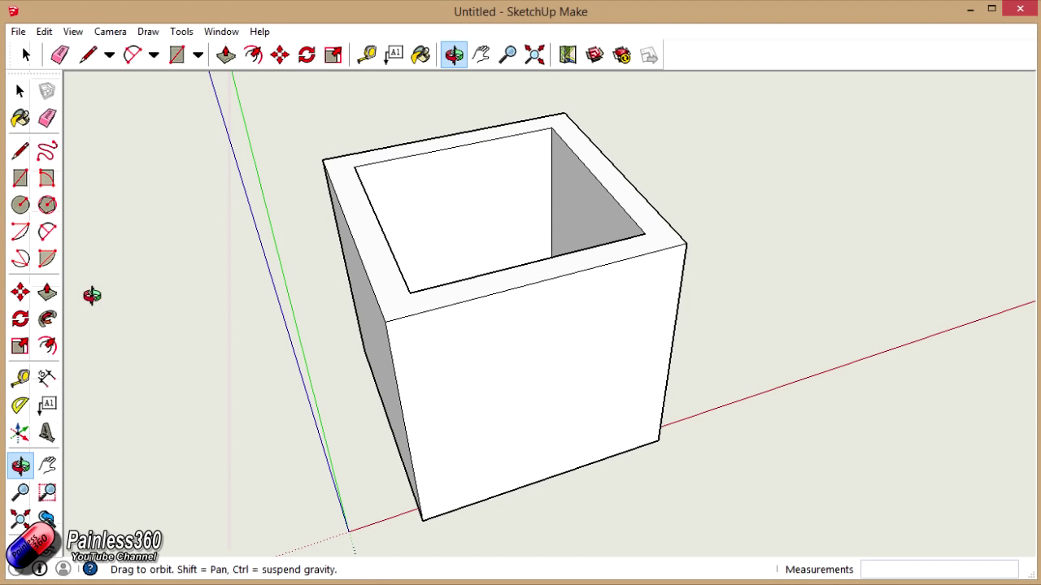
{"action": "mouse_move", "coordinate": [24, 34]}
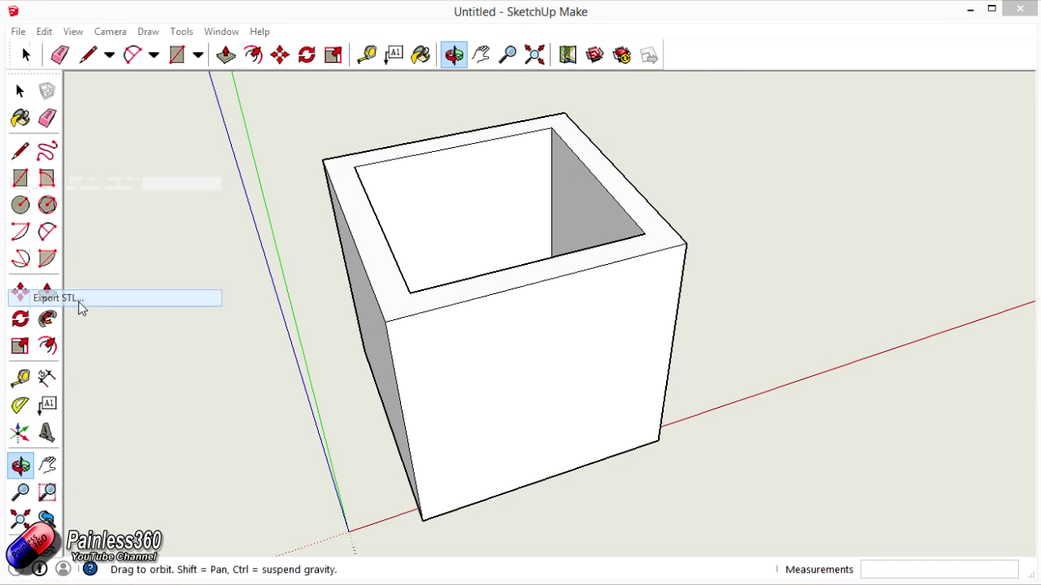
Step: Export the model as a millimetre ASCII STL file saved to the Desktop
{"action": "left_click", "coordinate": [55, 298]}
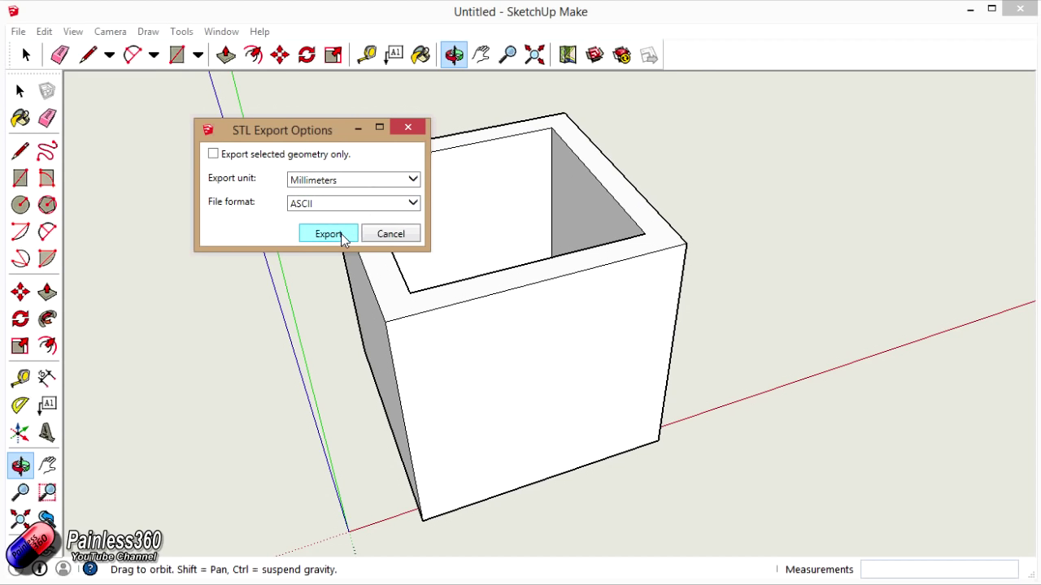
{"action": "left_click", "coordinate": [328, 234]}
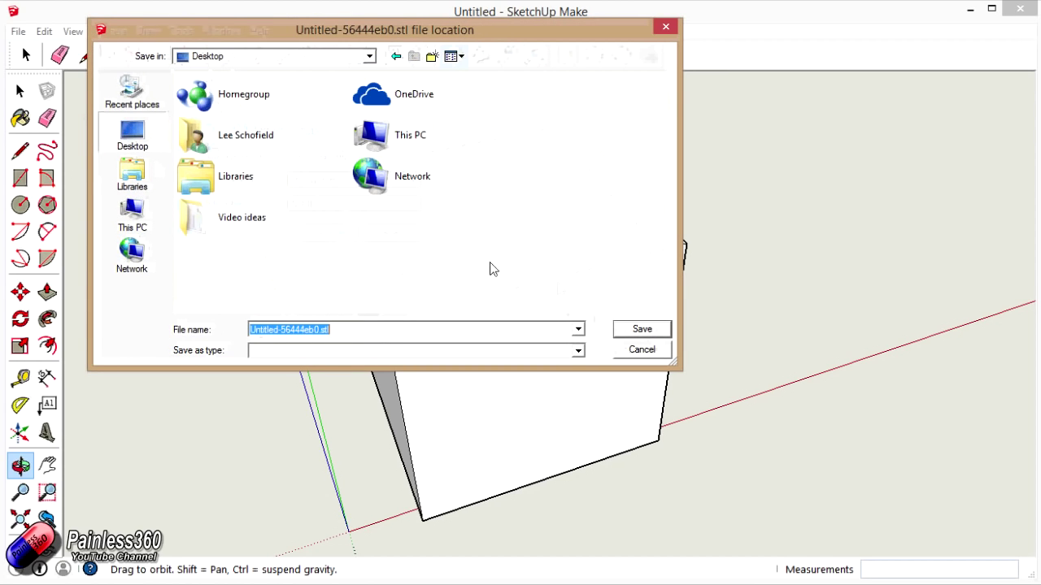
{"action": "left_click", "coordinate": [642, 329]}
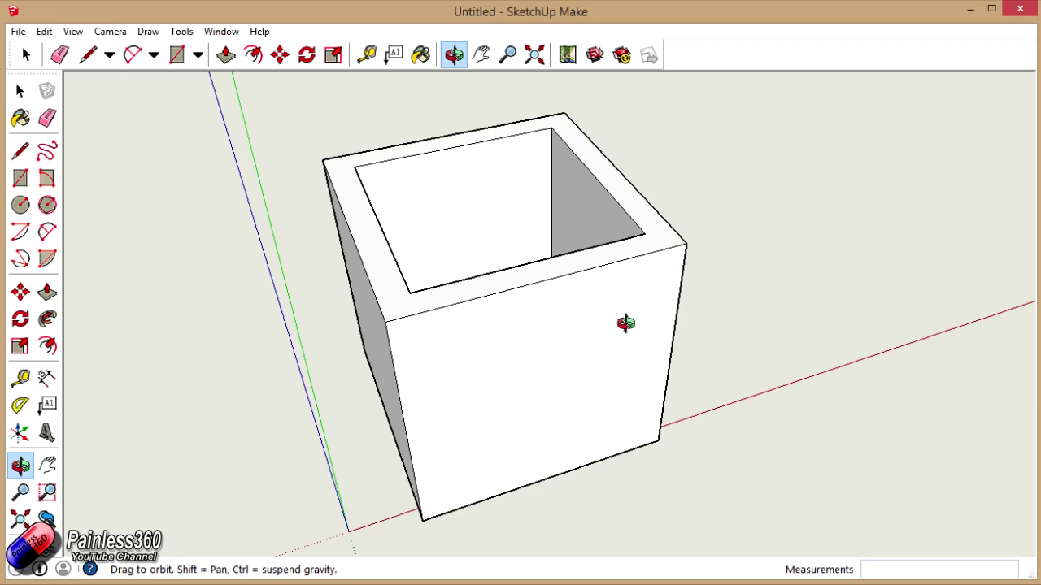
{"action": "mouse_move", "coordinate": [620, 334]}
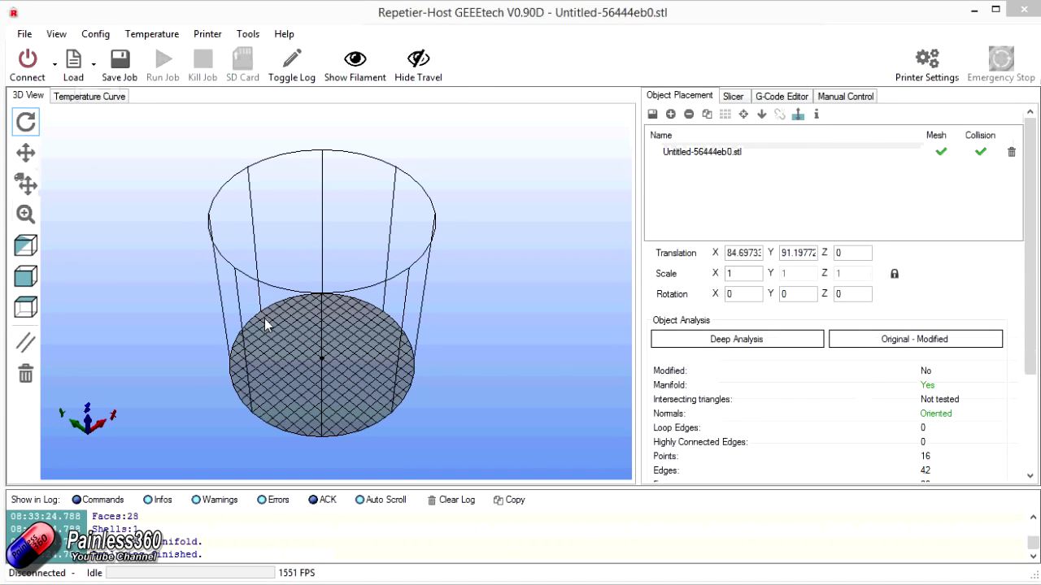
{"action": "mouse_move", "coordinate": [366, 337]}
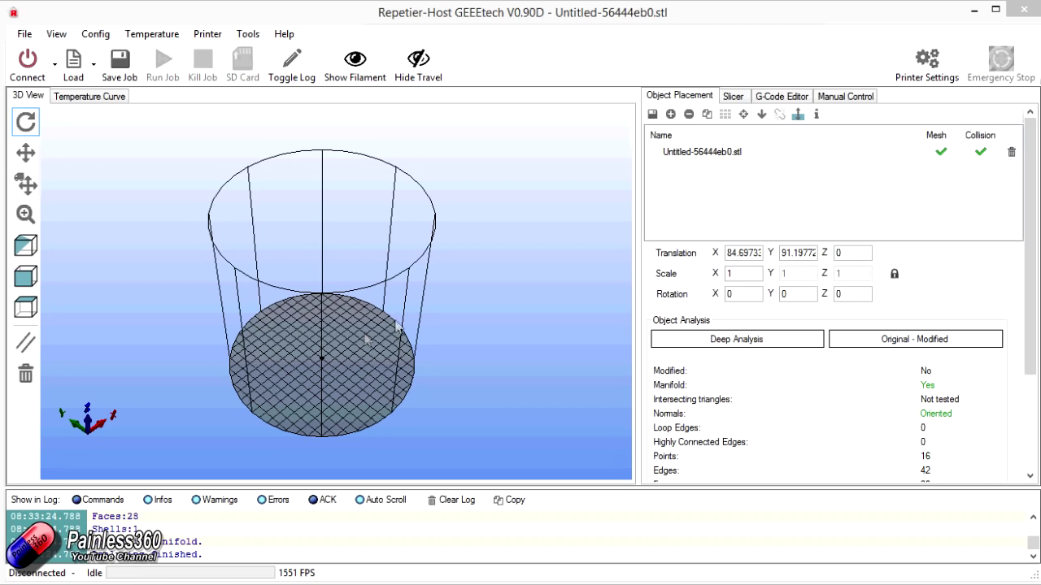
Step: Review the Slic3r profiles, zoom in on the magenta cube, and return to Object Placement
{"action": "left_click", "coordinate": [732, 96]}
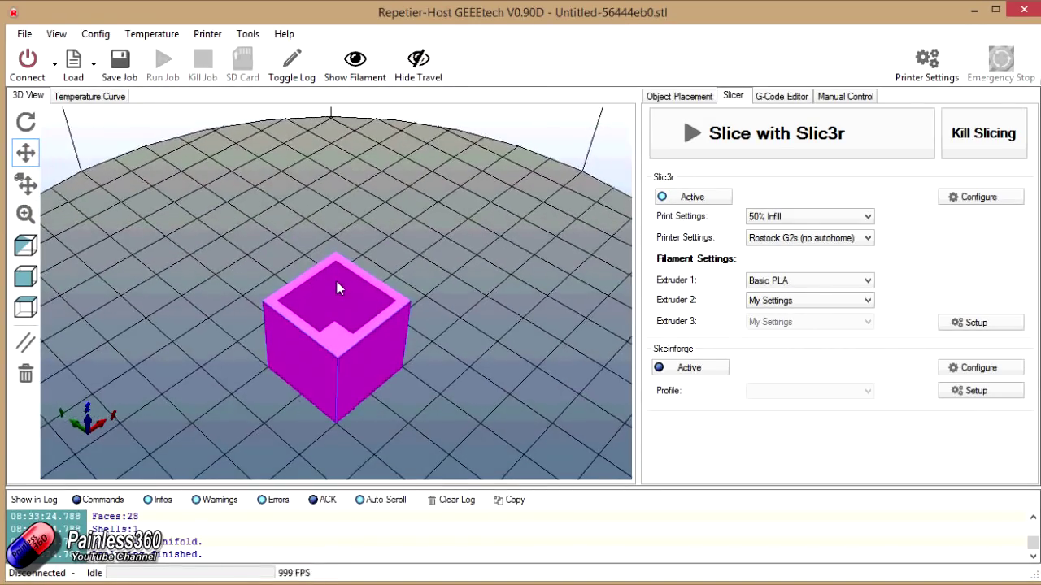
{"action": "left_click_drag", "start_coordinate": [337, 289], "coordinate": [372, 319]}
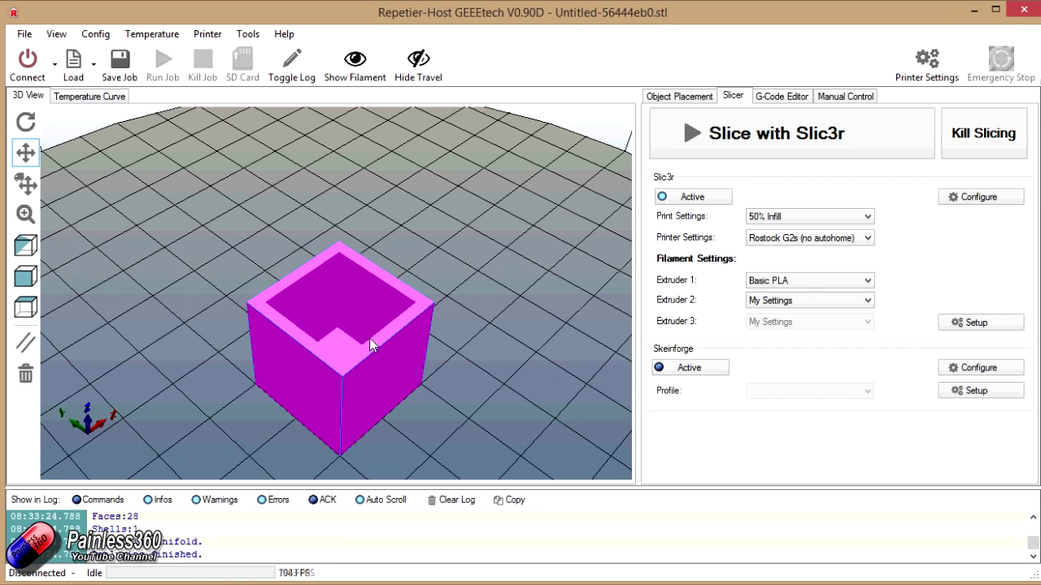
{"action": "left_click", "coordinate": [678, 95]}
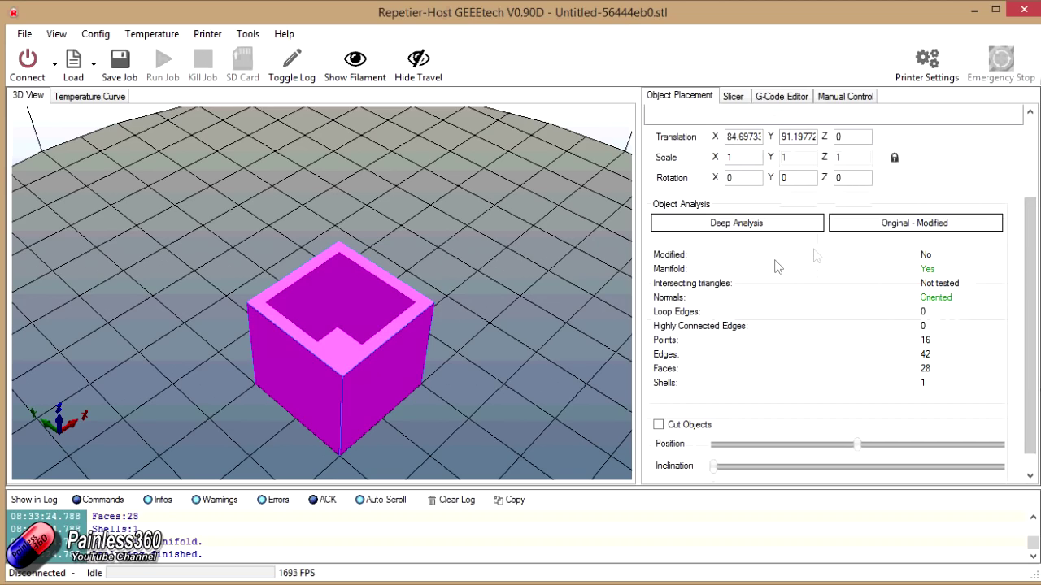
{"action": "mouse_move", "coordinate": [825, 303]}
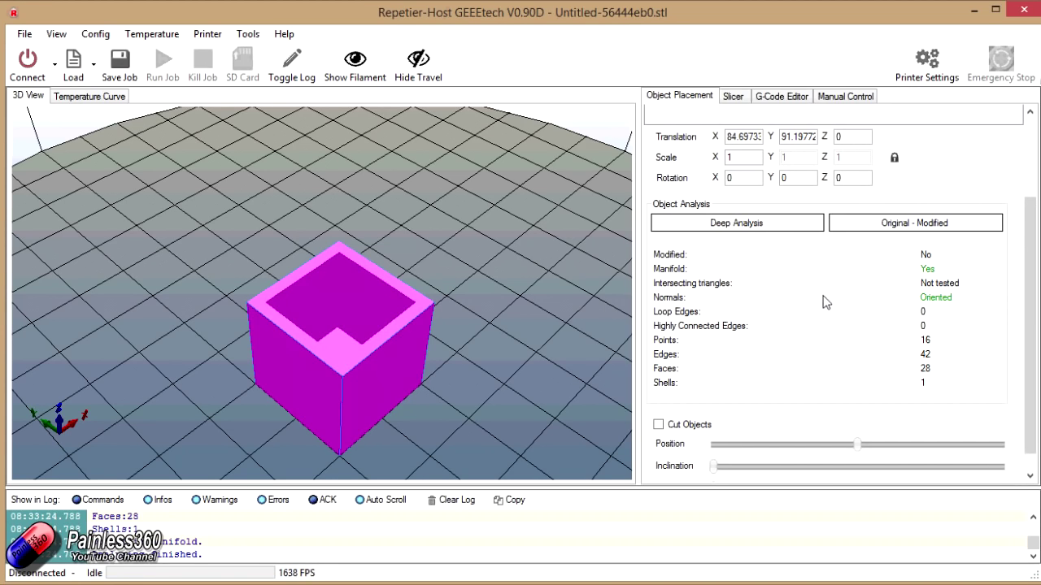
{"action": "mouse_move", "coordinate": [765, 248]}
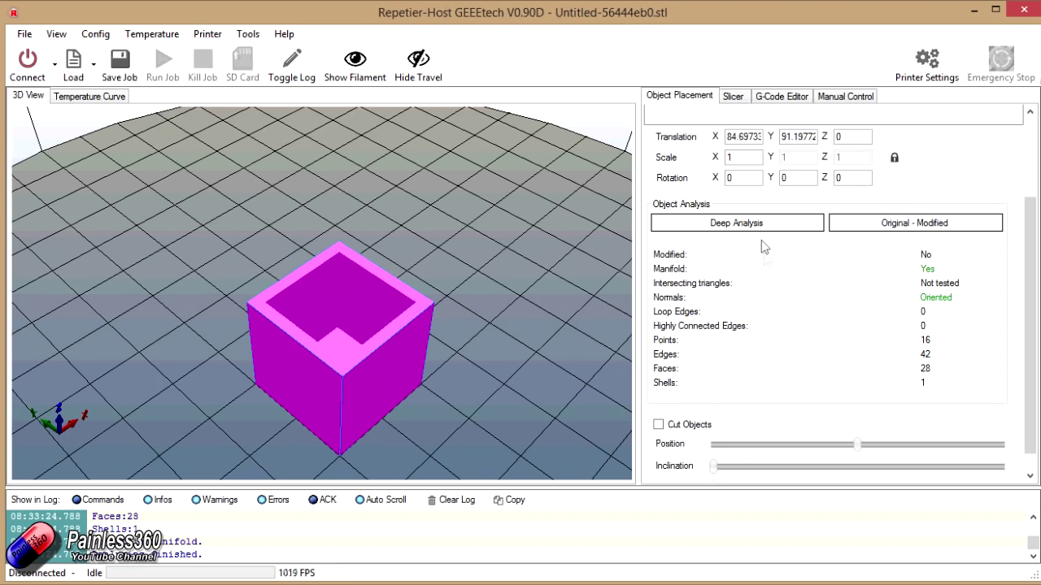
Step: Run Deep Analysis on the hollow box mesh to check for intersecting triangles
{"action": "left_click", "coordinate": [736, 222]}
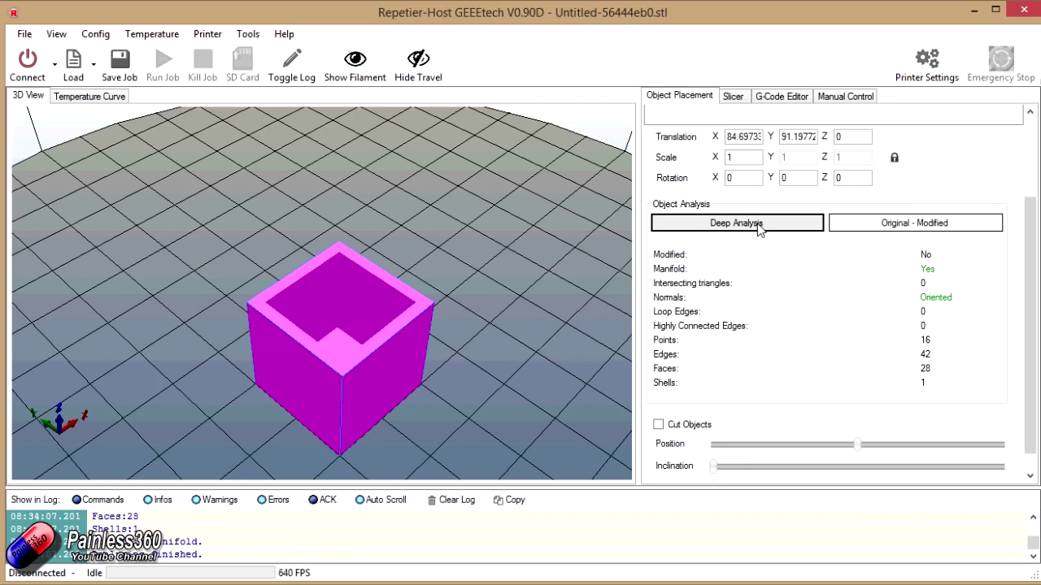
{"action": "mouse_move", "coordinate": [944, 295]}
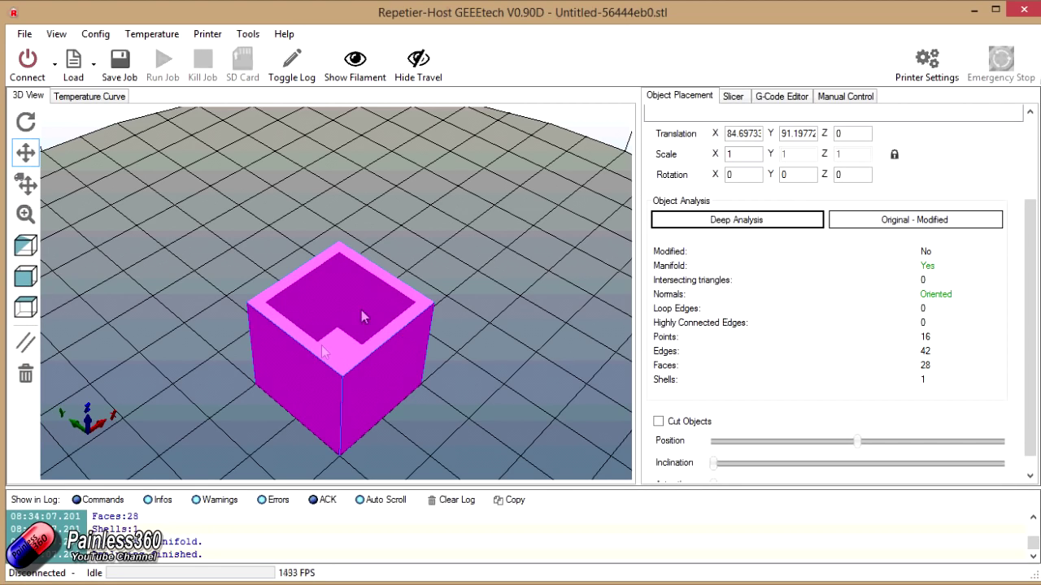
{"action": "mouse_move", "coordinate": [385, 373]}
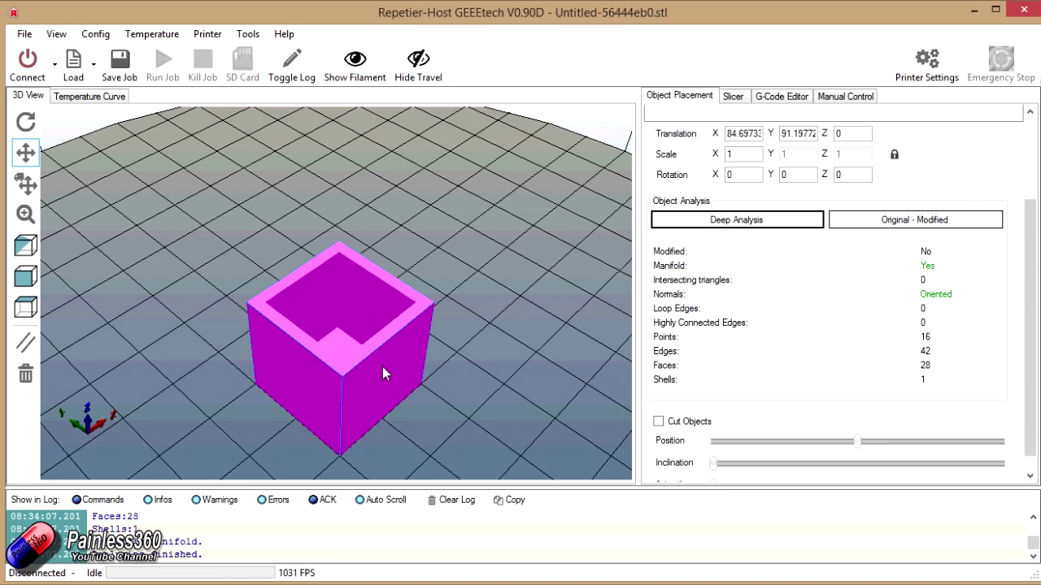
Step: Switch to the Slicer tab showing the Slic3r profiles
{"action": "left_click", "coordinate": [733, 96]}
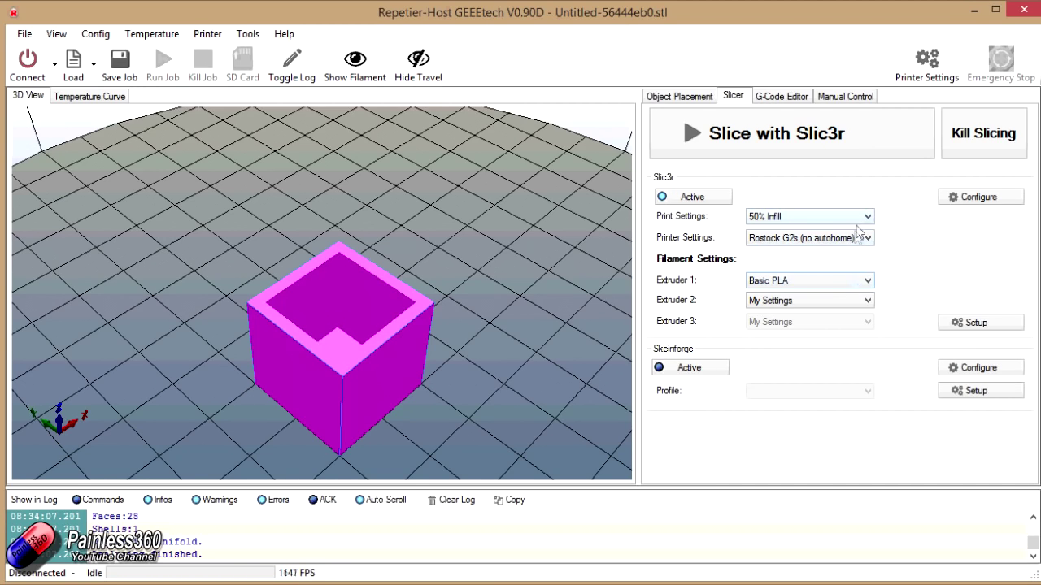
{"action": "mouse_move", "coordinate": [837, 249]}
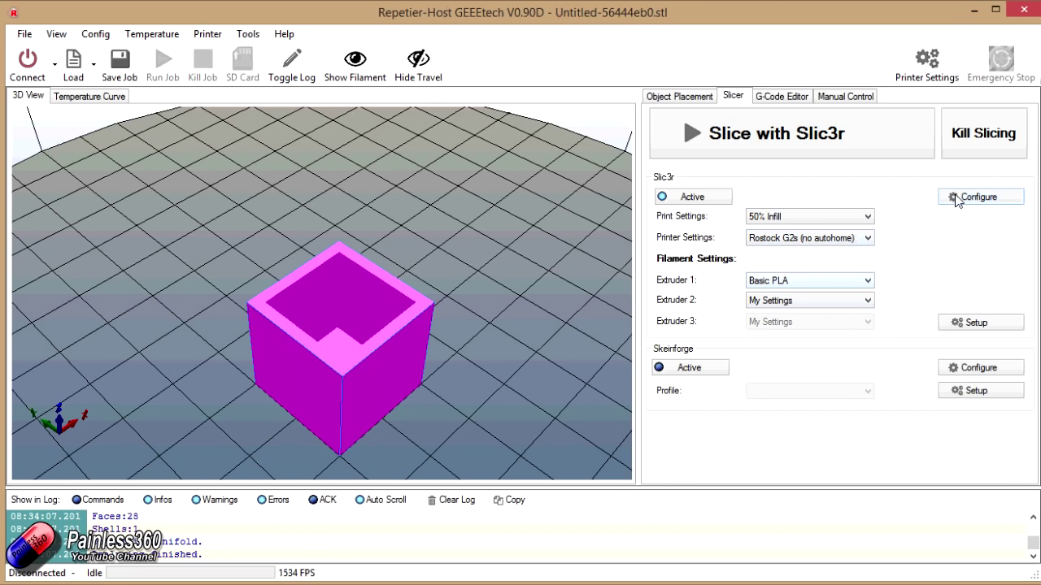
{"action": "mouse_move", "coordinate": [747, 339]}
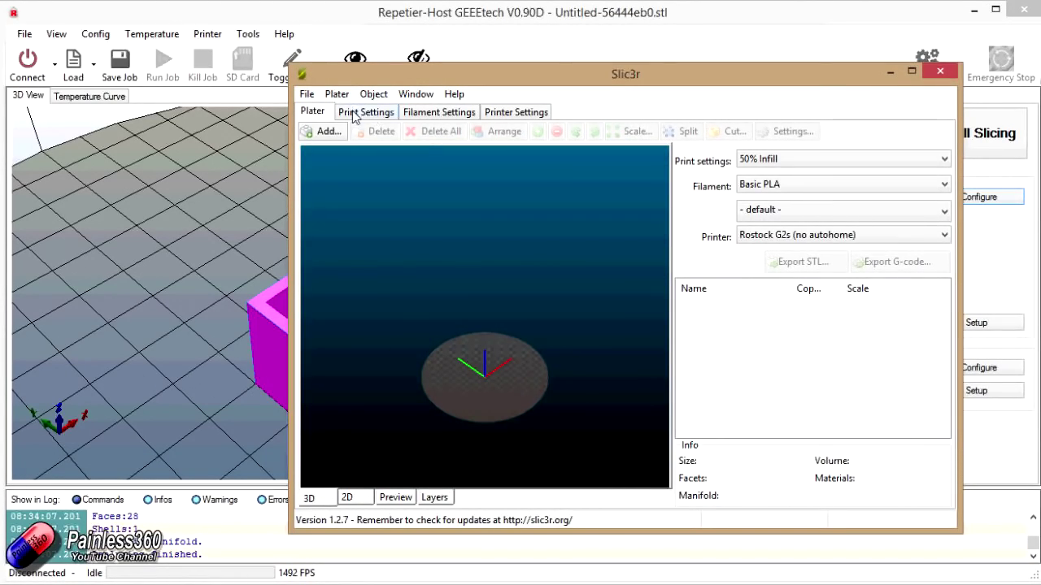
Step: Open the 50% Infill layers and perimeters settings: 0.2 mm layers, three perimeters
{"action": "left_click", "coordinate": [365, 111]}
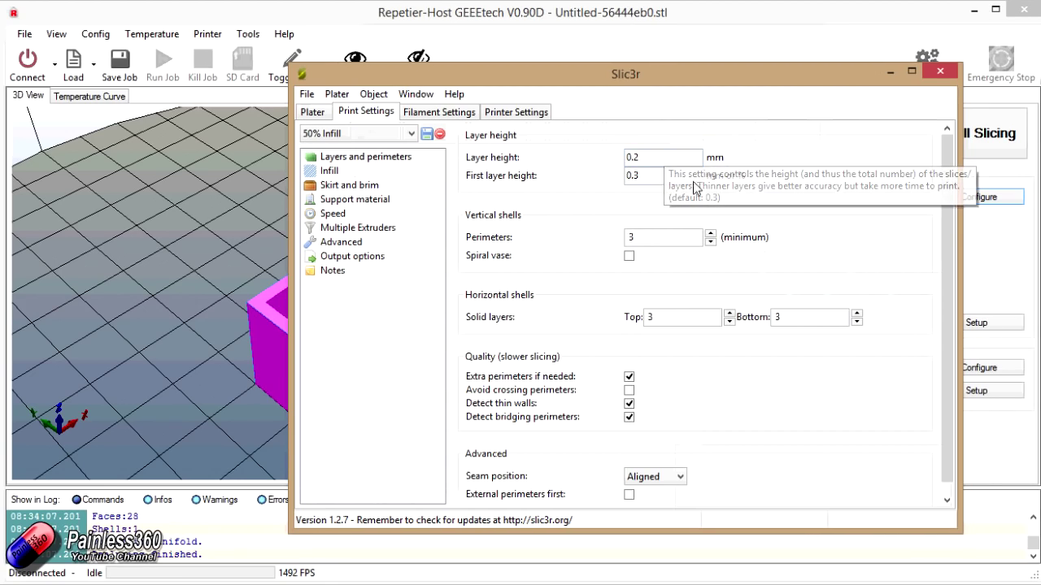
{"action": "mouse_move", "coordinate": [777, 162]}
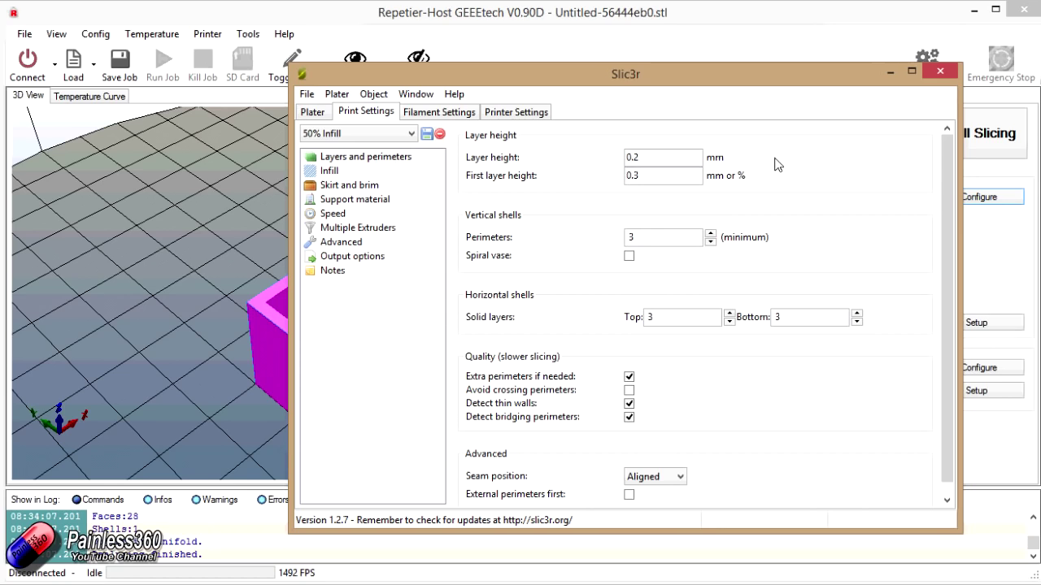
{"action": "mouse_move", "coordinate": [807, 181]}
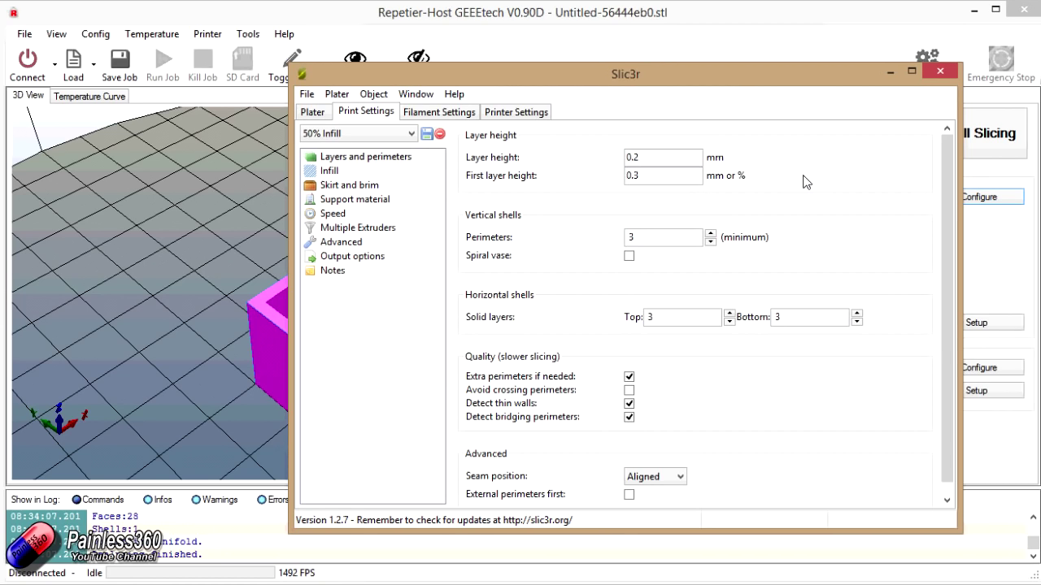
{"action": "mouse_move", "coordinate": [606, 242]}
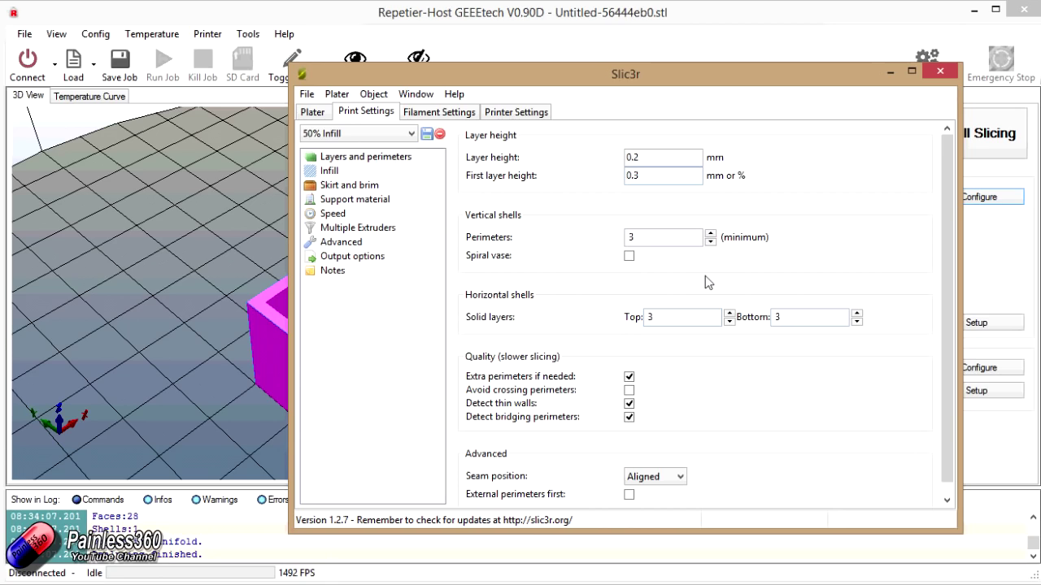
{"action": "mouse_move", "coordinate": [338, 177]}
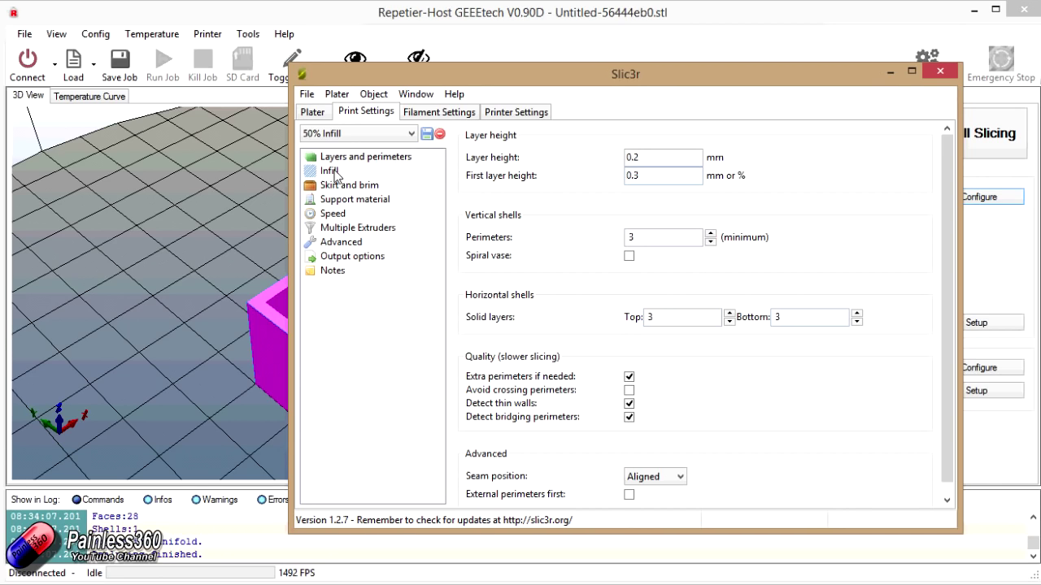
{"action": "mouse_move", "coordinate": [344, 220]}
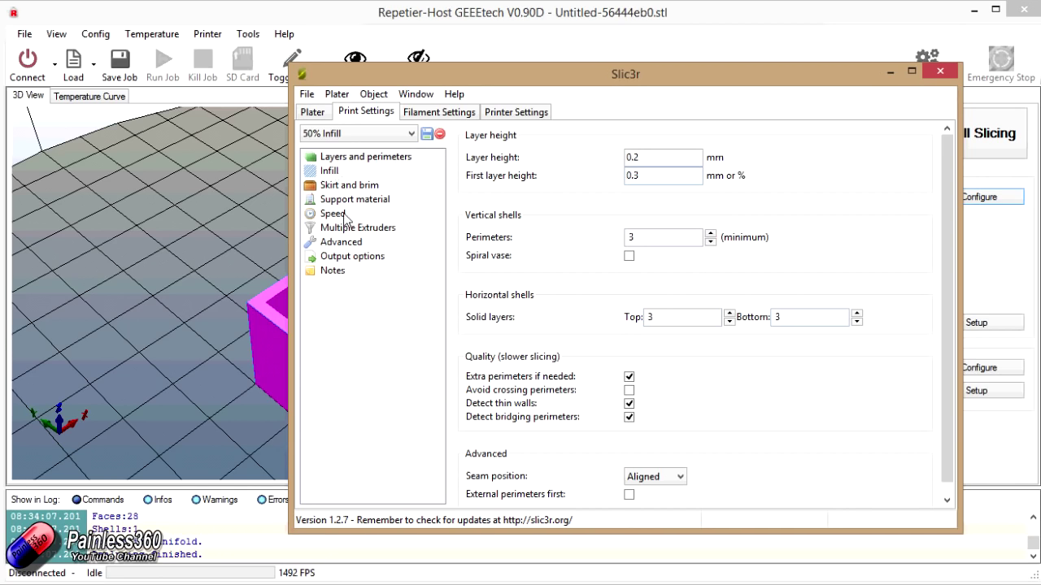
{"action": "scroll", "scroll_direction": "down", "scroll_amount": 3}
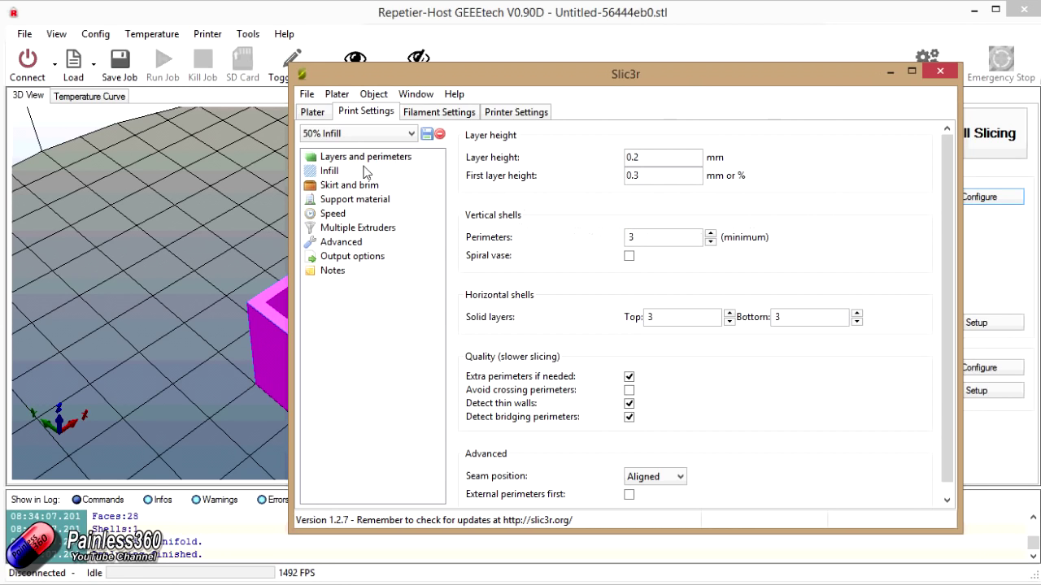
{"action": "mouse_move", "coordinate": [341, 198]}
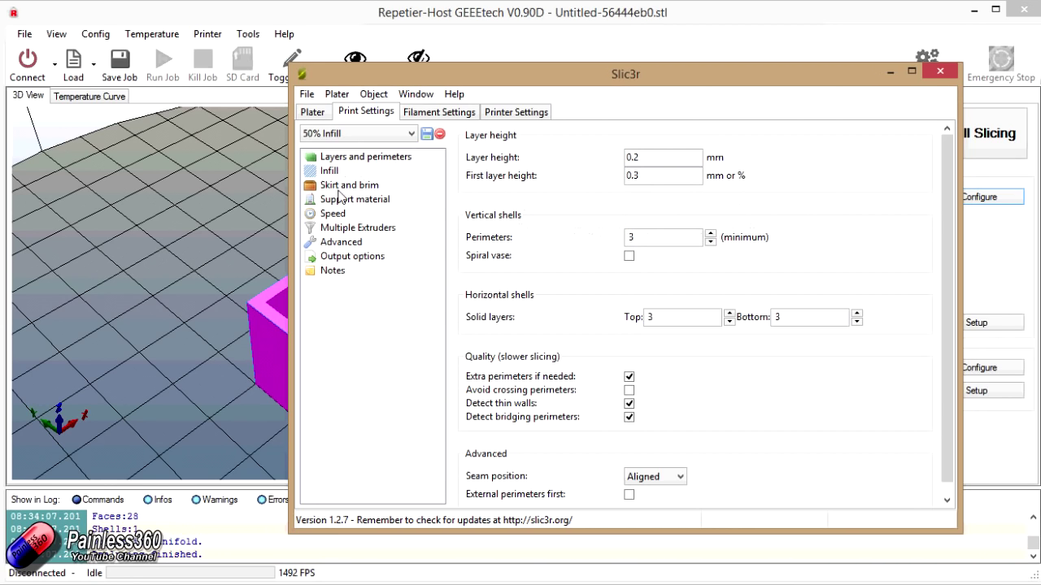
Step: View the skirt and brim settings: two loops, 6 mm distance, zero brim
{"action": "left_click", "coordinate": [350, 186]}
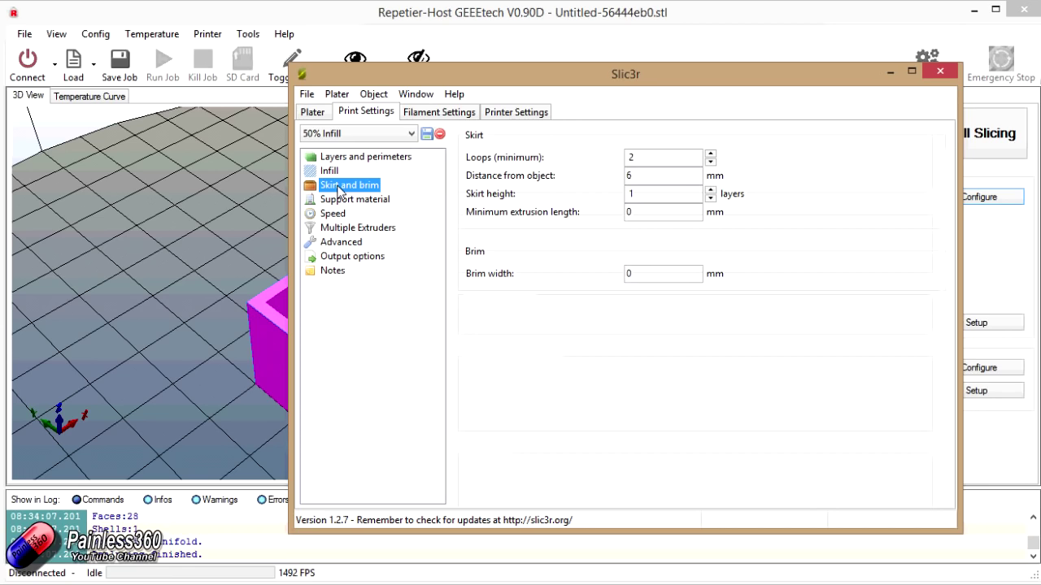
{"action": "mouse_move", "coordinate": [549, 258]}
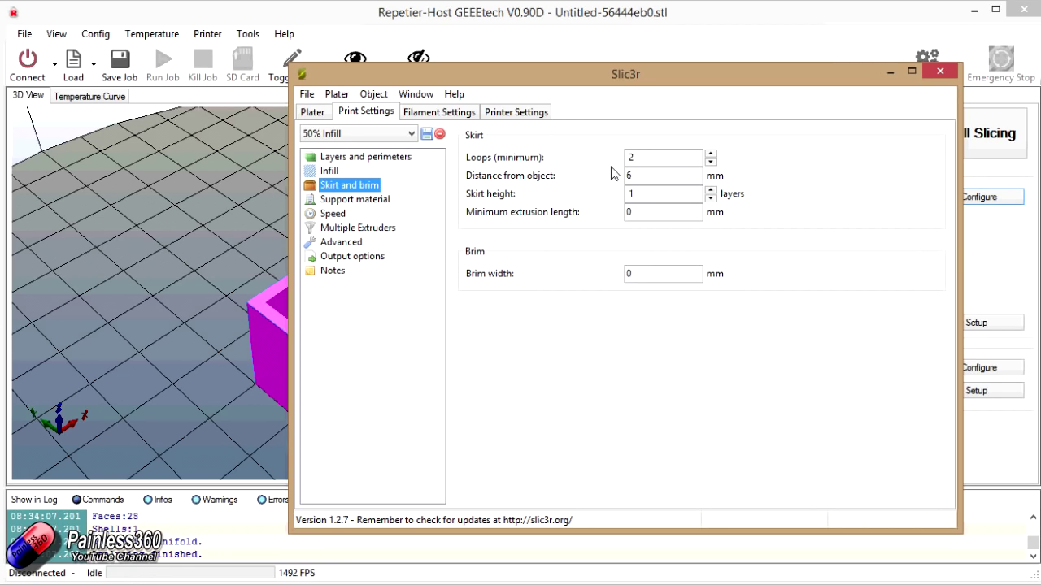
{"action": "mouse_move", "coordinate": [533, 199]}
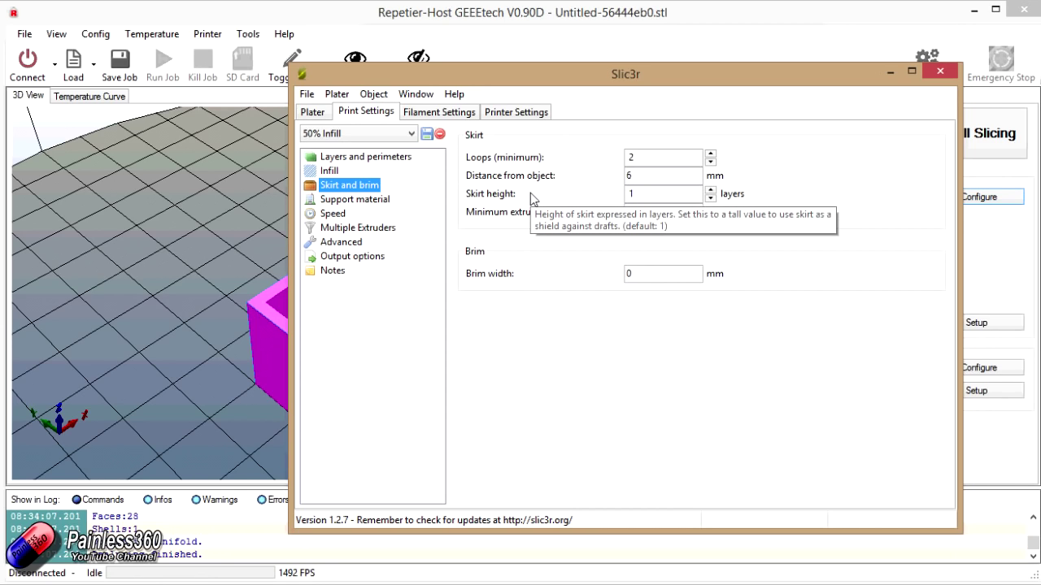
{"action": "mouse_move", "coordinate": [531, 200]}
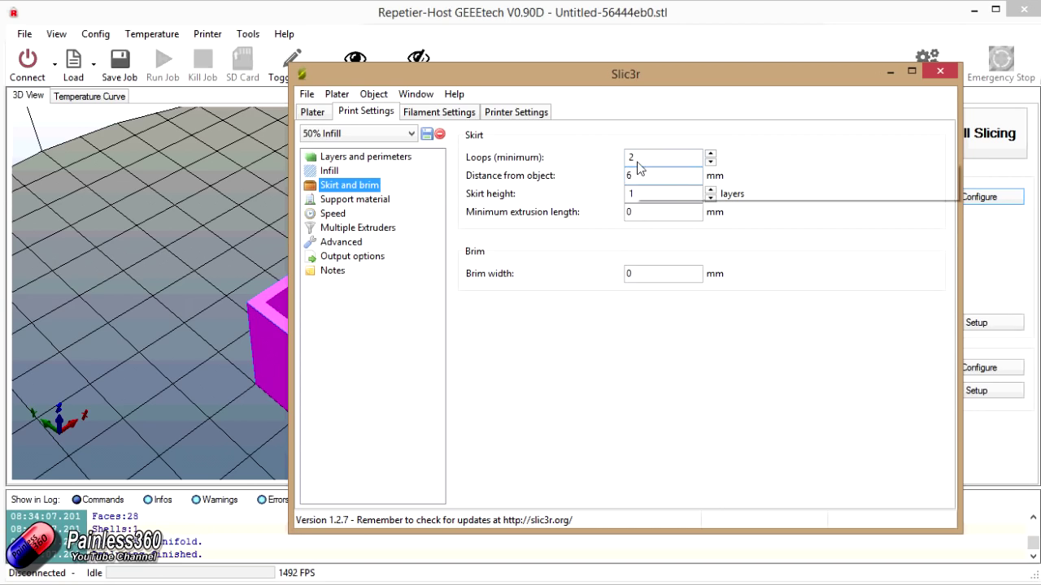
{"action": "mouse_move", "coordinate": [663, 157]}
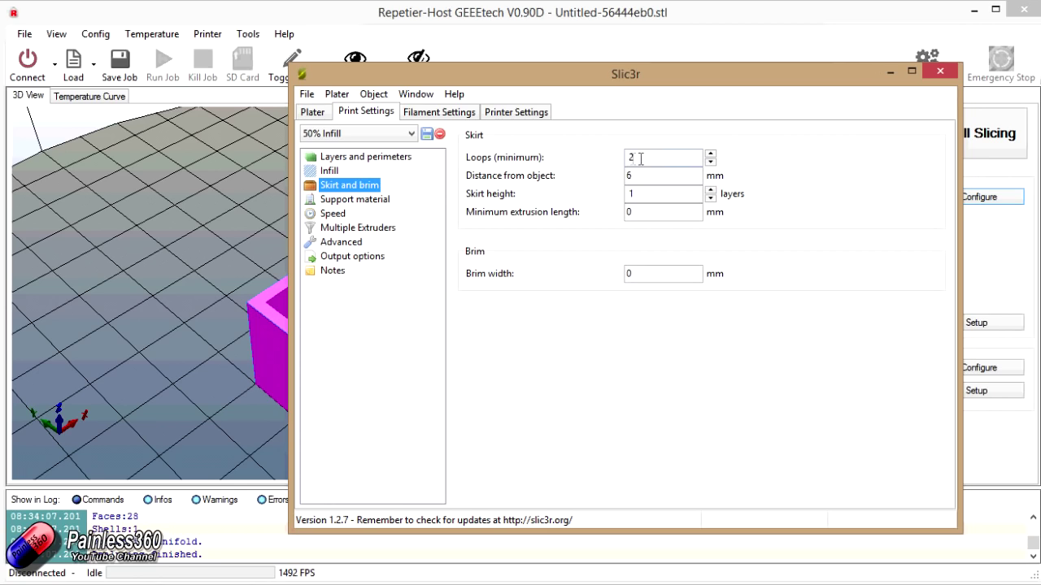
{"action": "mouse_move", "coordinate": [662, 157]}
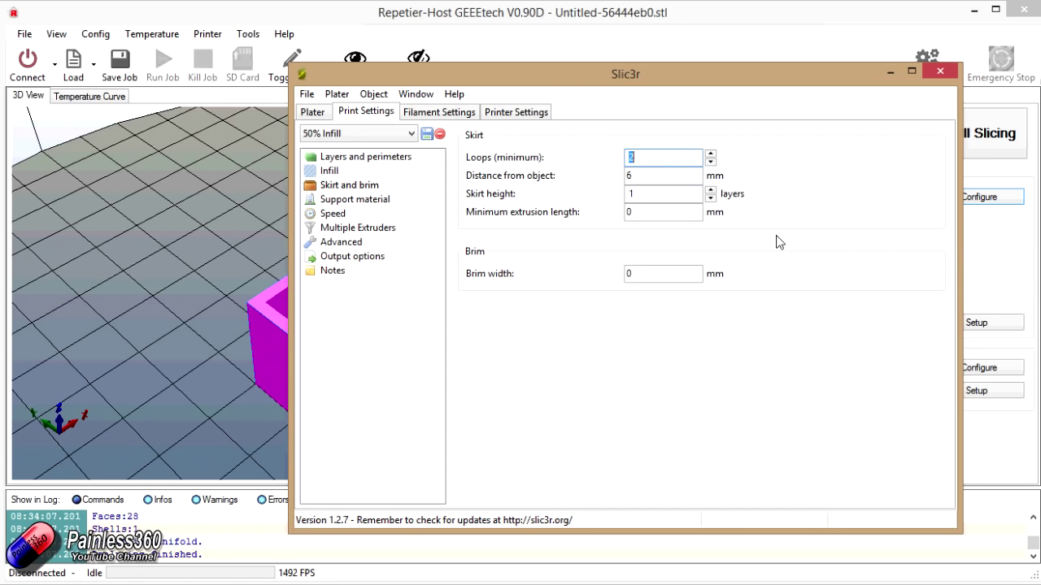
{"action": "mouse_move", "coordinate": [907, 84]}
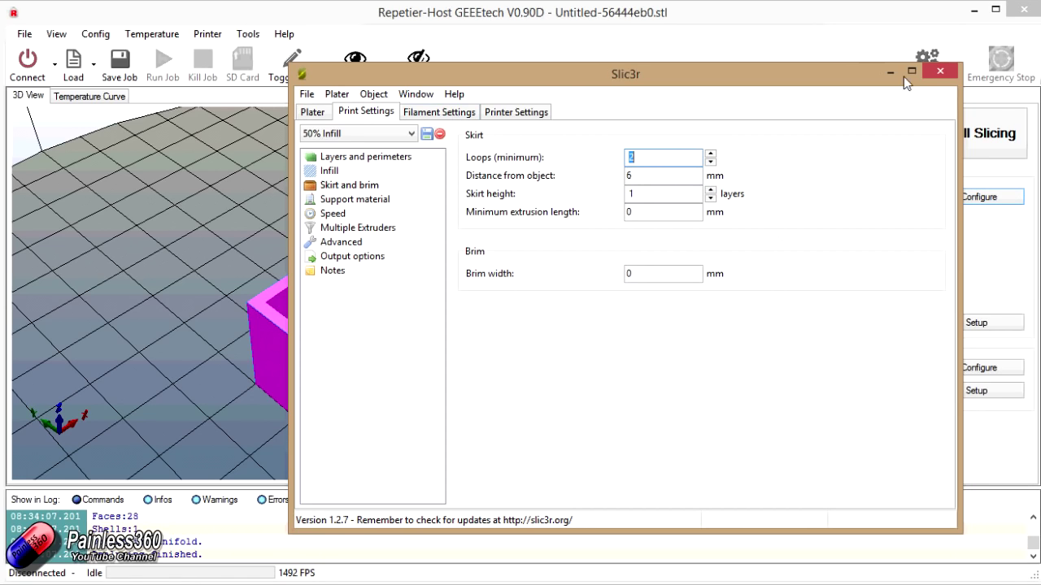
Step: Close the Slic3r settings window and slice the cube with Slic3r
{"action": "left_click", "coordinate": [941, 71]}
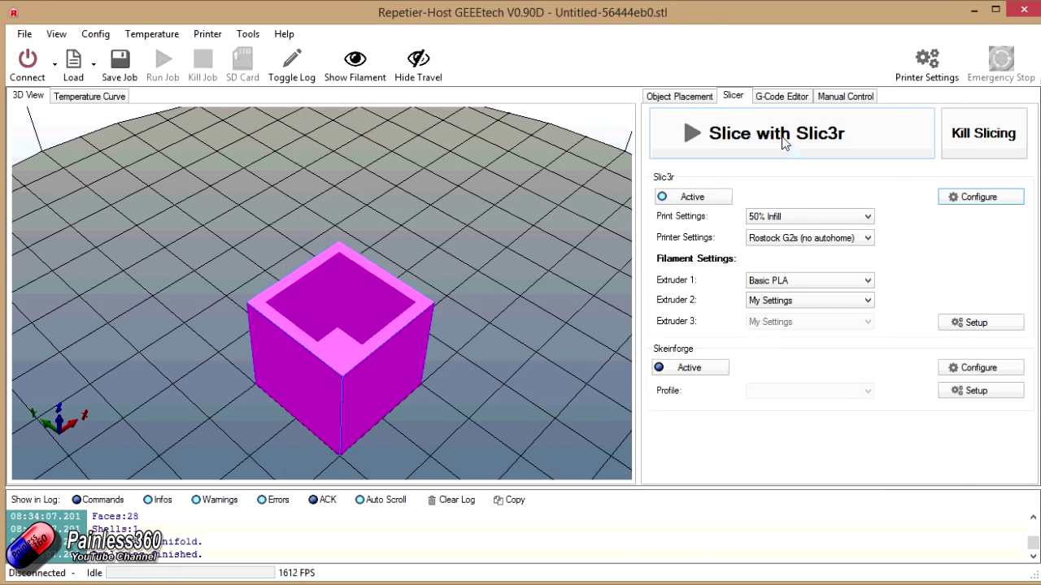
{"action": "left_click", "coordinate": [773, 133]}
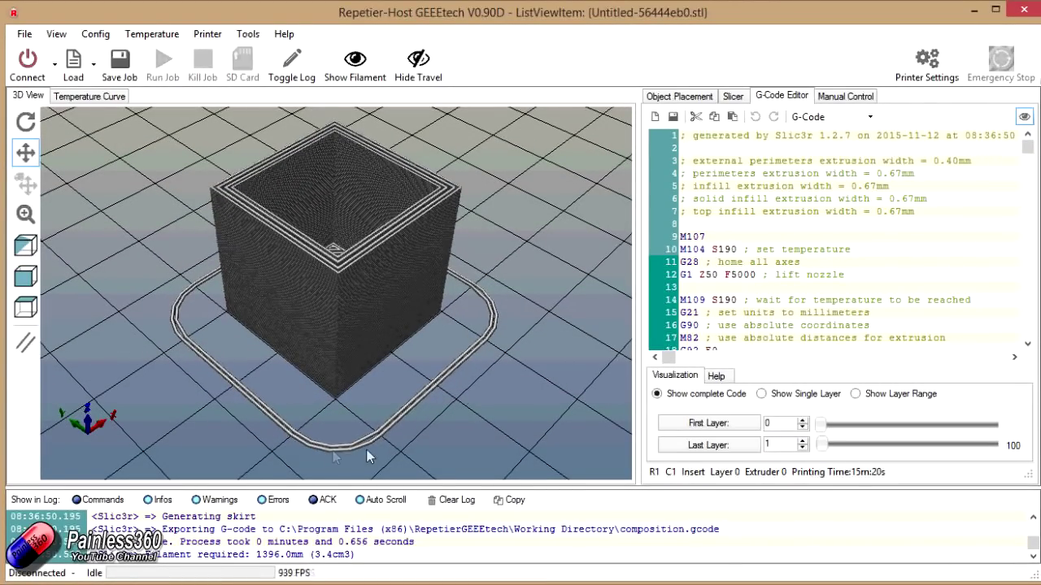
{"action": "mouse_move", "coordinate": [175, 342]}
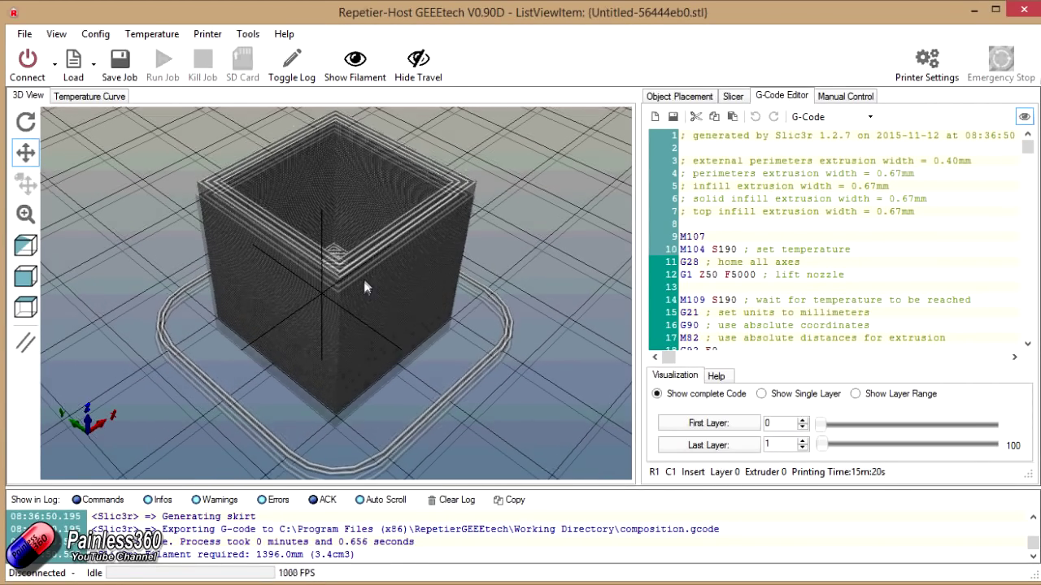
Step: Drag the 3D view to show the sliced cube's top and its skirt
{"action": "left_click_drag", "start_coordinate": [366, 285], "coordinate": [423, 256]}
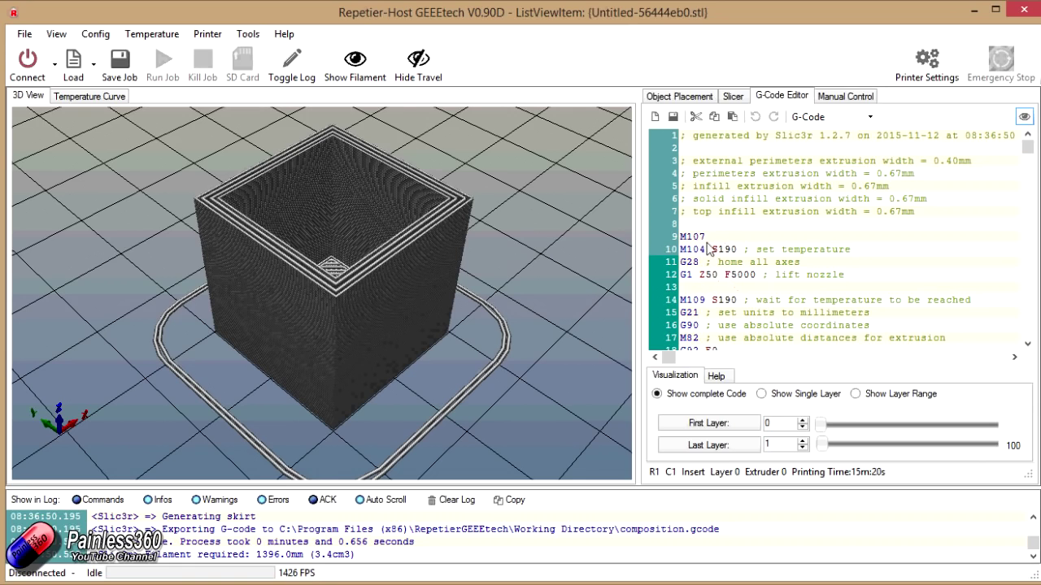
{"action": "mouse_move", "coordinate": [967, 195]}
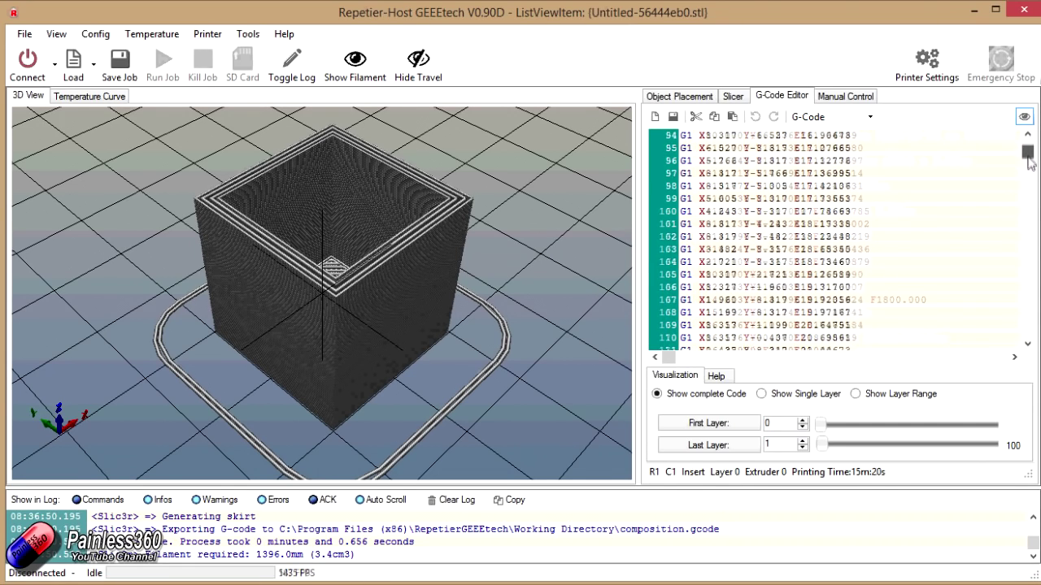
Step: Scroll the G-code to its end to see the print time and 1396 mm filament note
{"action": "scroll", "scroll_direction": "down", "scroll_amount": 3}
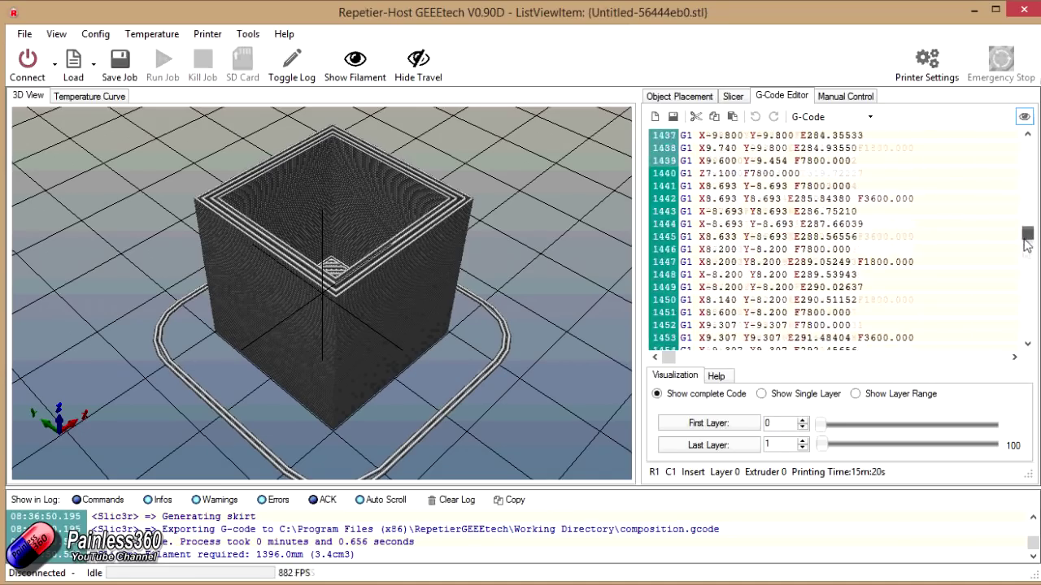
{"action": "scroll", "scroll_direction": "down", "scroll_amount": 3}
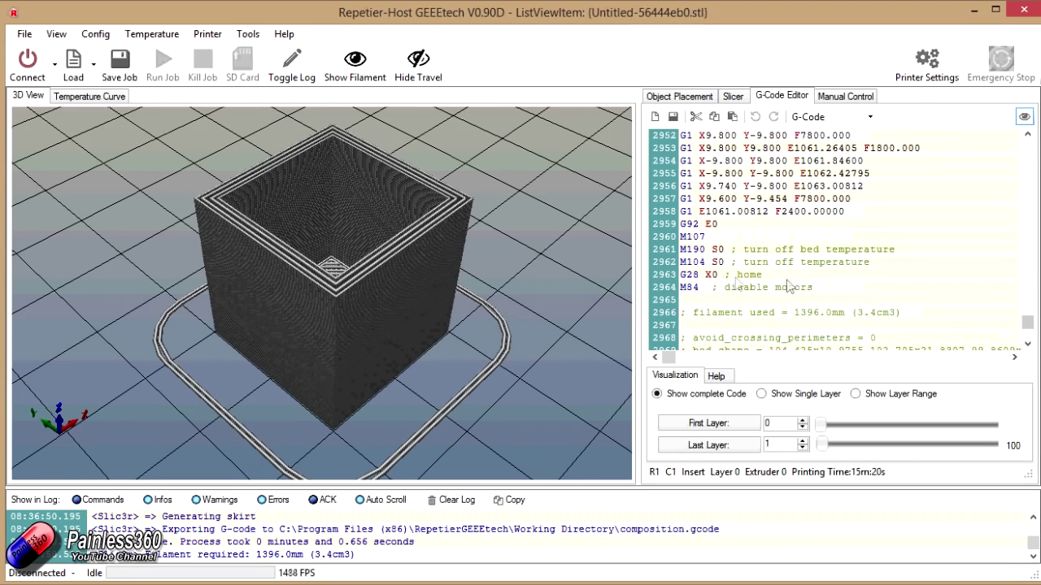
{"action": "mouse_move", "coordinate": [741, 297]}
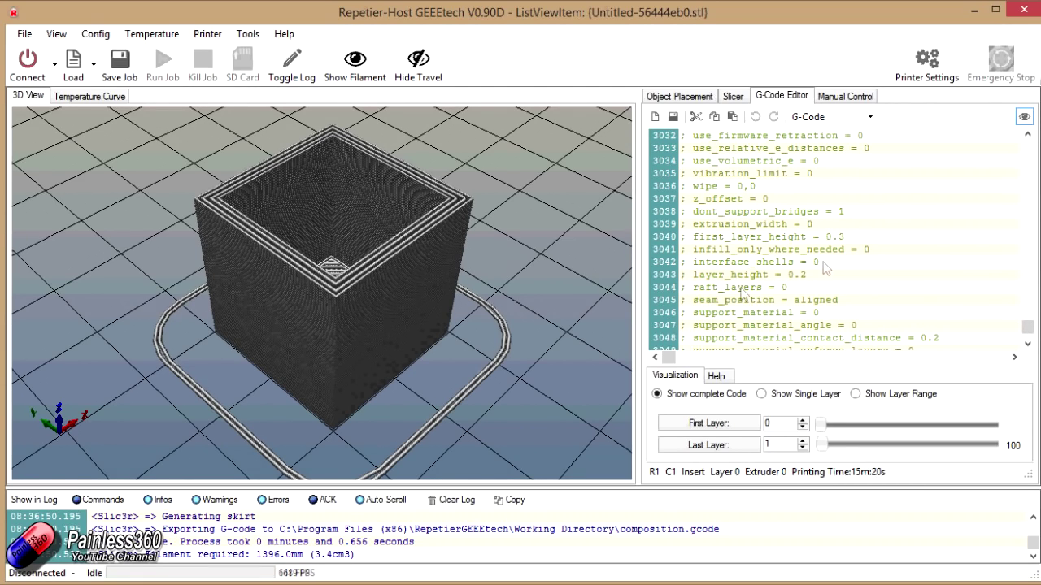
{"action": "mouse_move", "coordinate": [854, 479]}
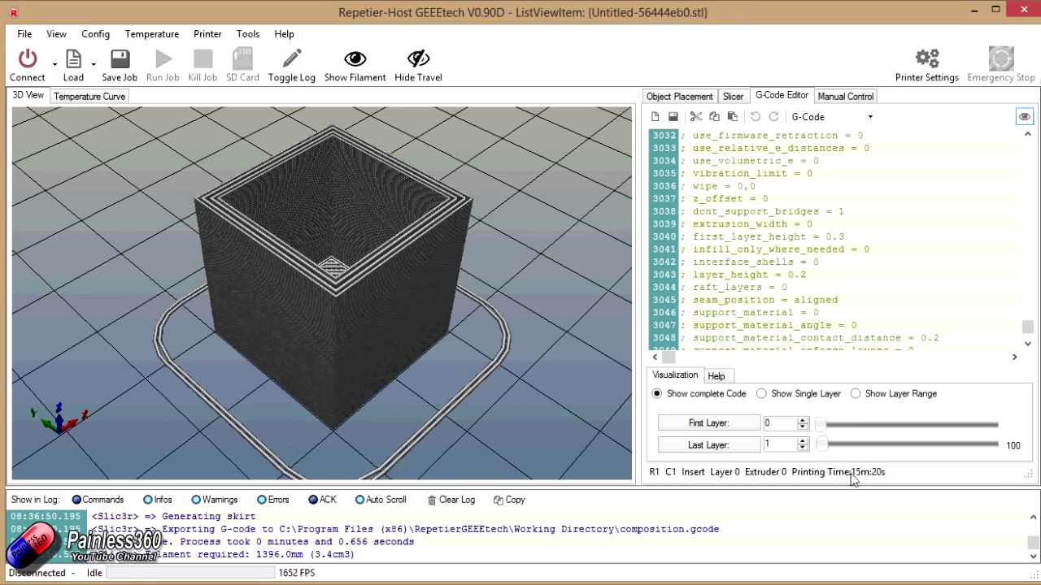
{"action": "mouse_move", "coordinate": [874, 487]}
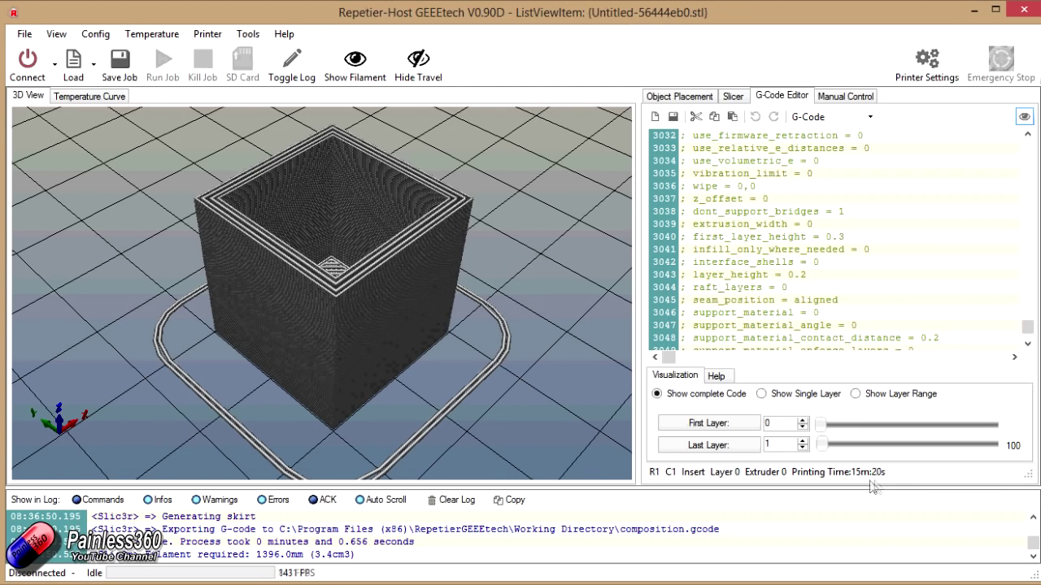
{"action": "mouse_move", "coordinate": [866, 484]}
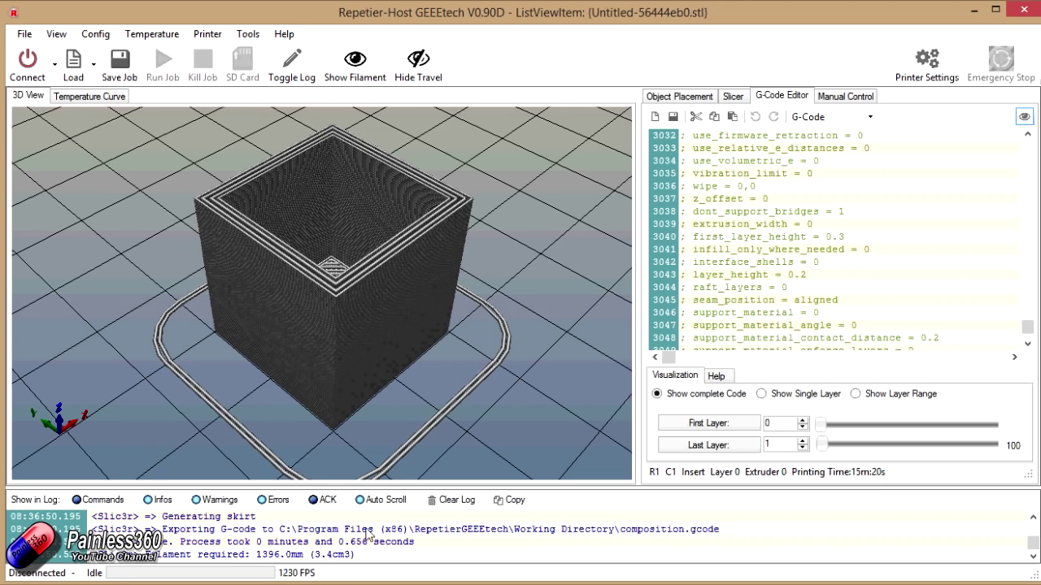
{"action": "mouse_move", "coordinate": [272, 563]}
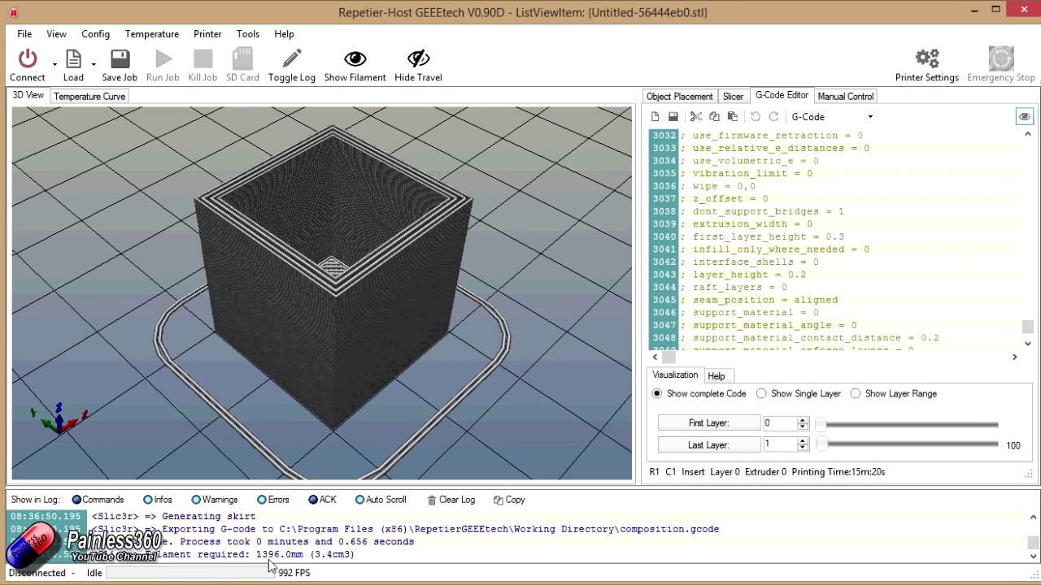
{"action": "mouse_move", "coordinate": [289, 556]}
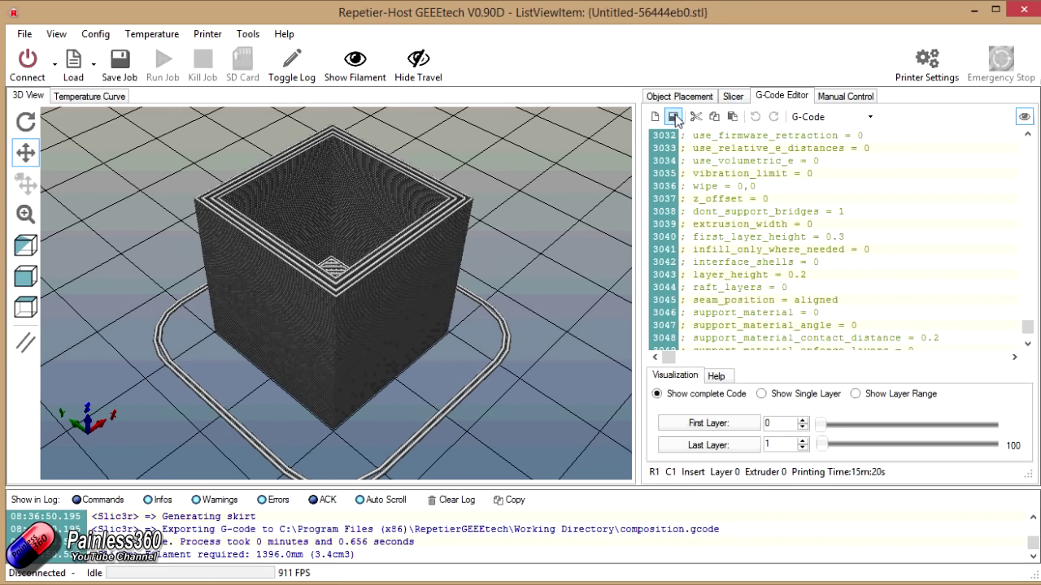
{"action": "mouse_move", "coordinate": [673, 117]}
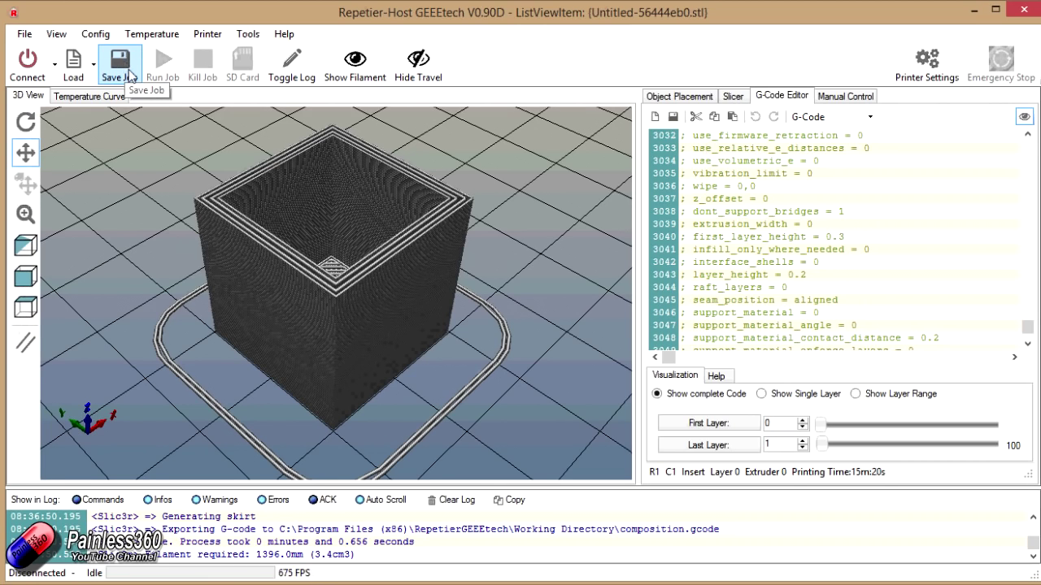
{"action": "mouse_move", "coordinate": [163, 90]}
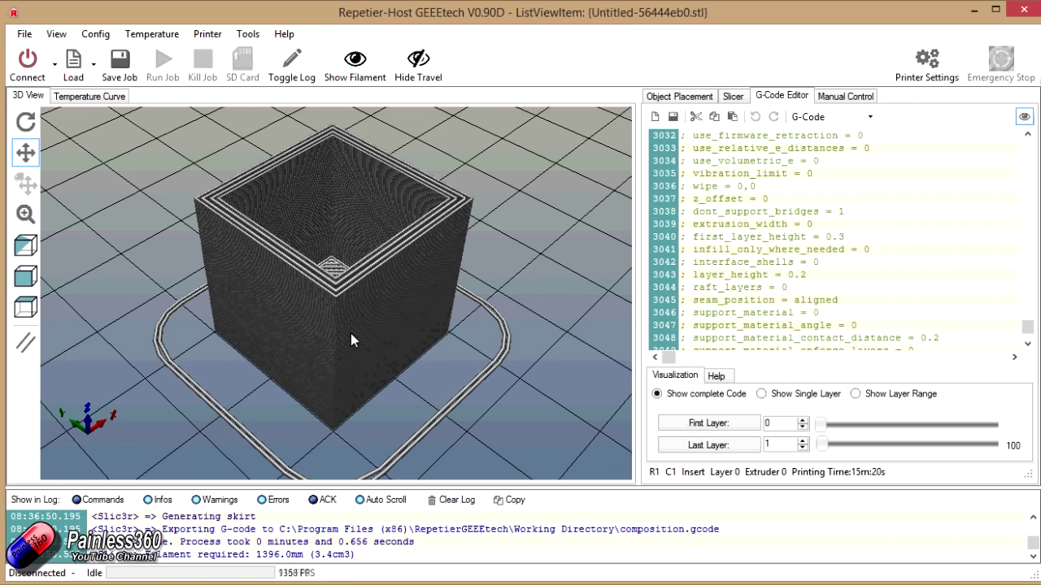
{"action": "mouse_move", "coordinate": [347, 337]}
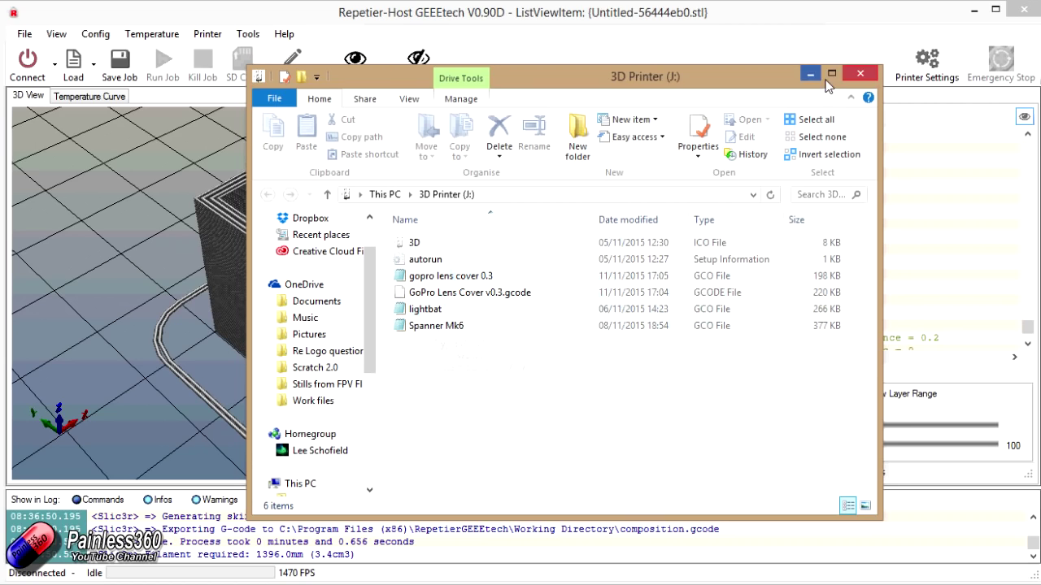
Step: Close the 3D Printer (J:) drive's file window
{"action": "left_click", "coordinate": [860, 73]}
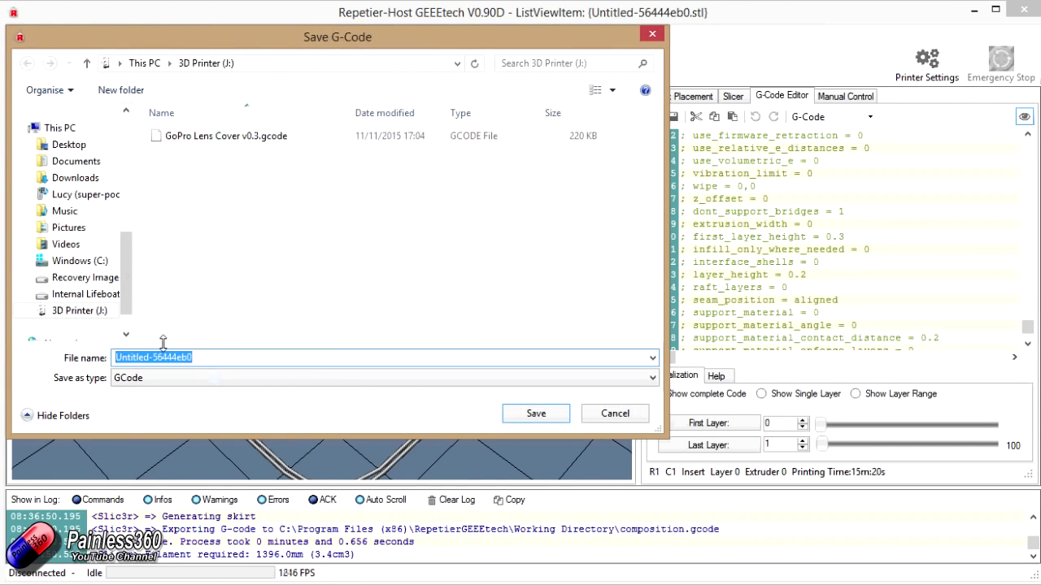
Step: Save the G-code on J: as '20mm calibration cube'
{"action": "type", "text": "20mm calib"}
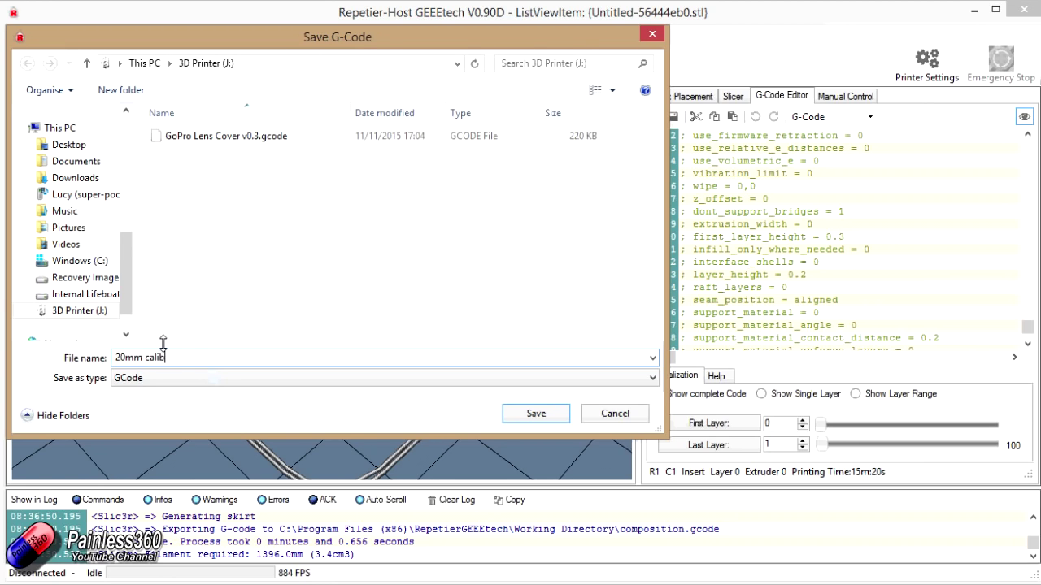
{"action": "type", "text": "ration c"}
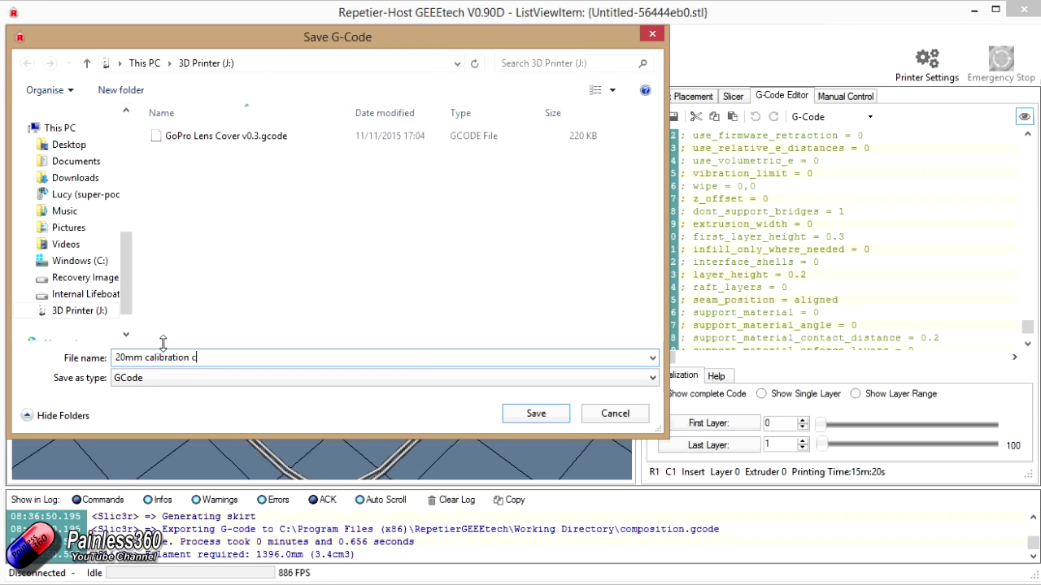
{"action": "type", "text": "ube"}
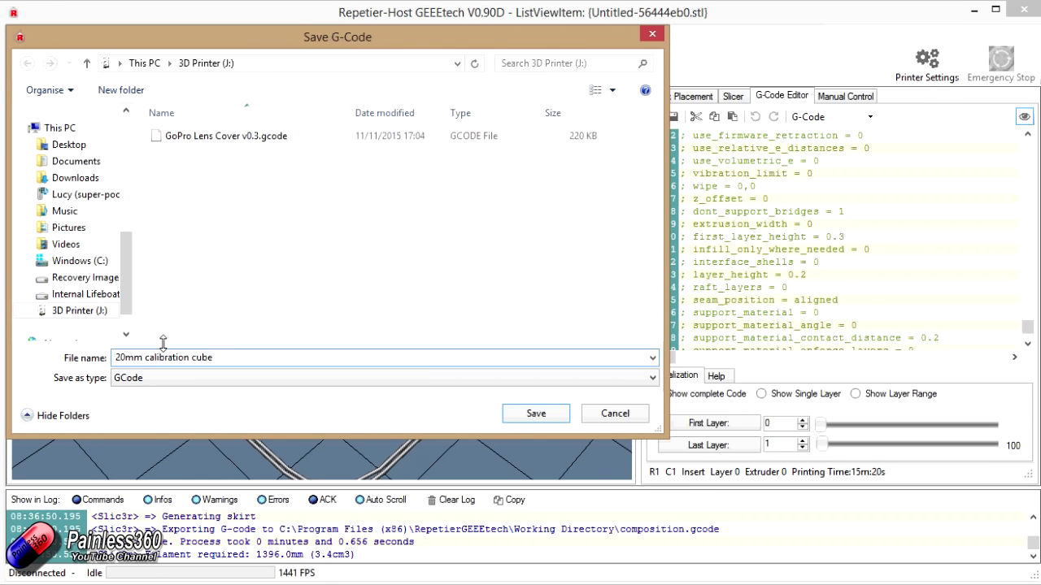
{"action": "left_click", "coordinate": [535, 414]}
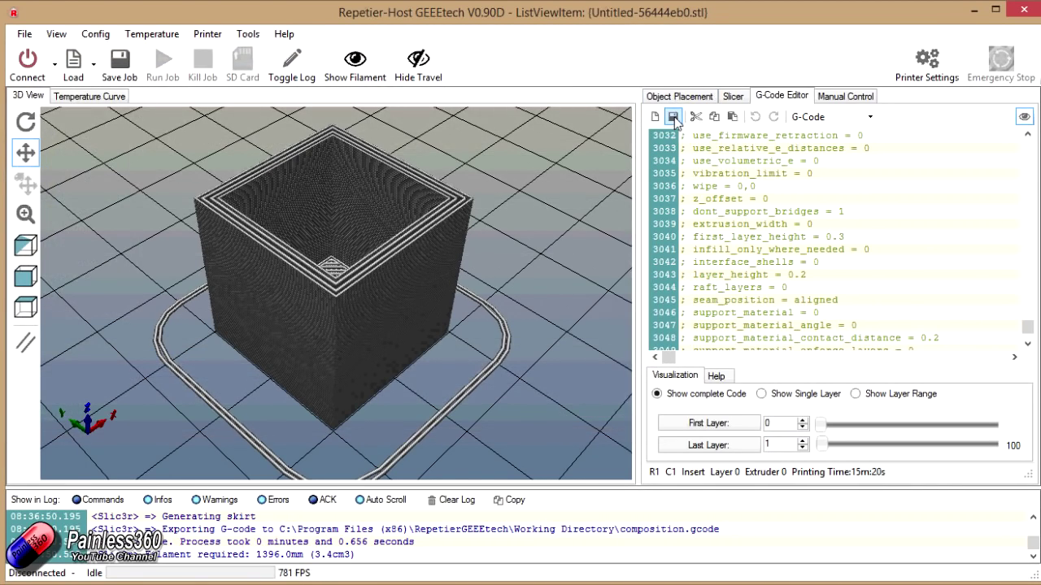
Step: Reopen the save dialog to confirm the new file is on the drive
{"action": "left_click", "coordinate": [672, 117]}
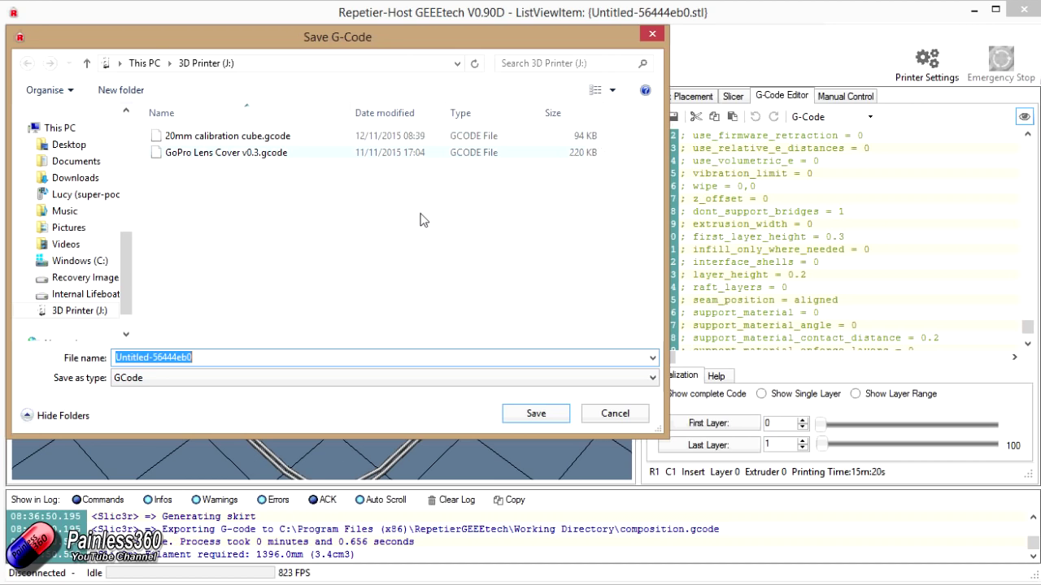
{"action": "left_click", "coordinate": [228, 201]}
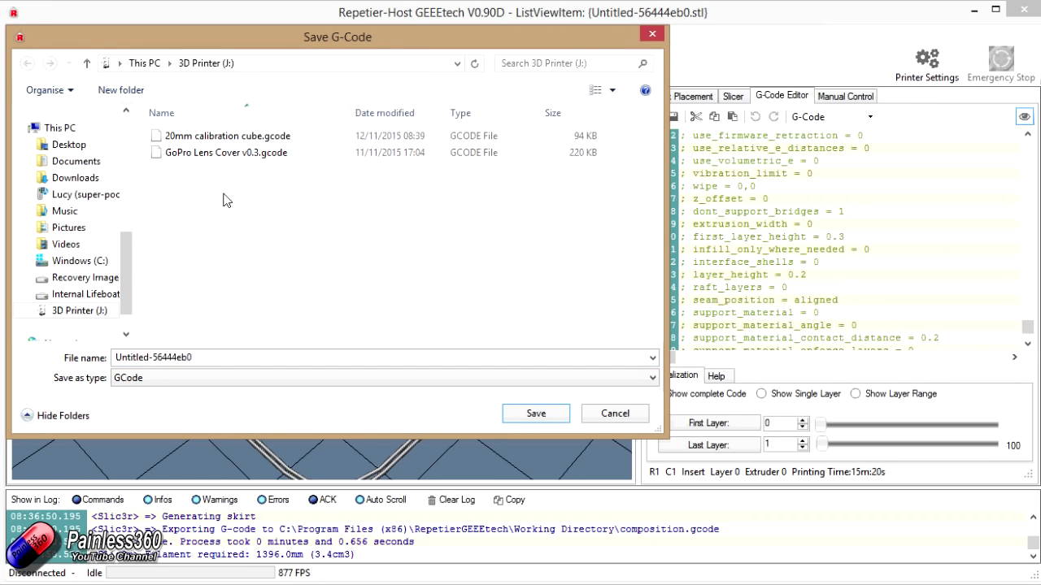
{"action": "left_click", "coordinate": [615, 413]}
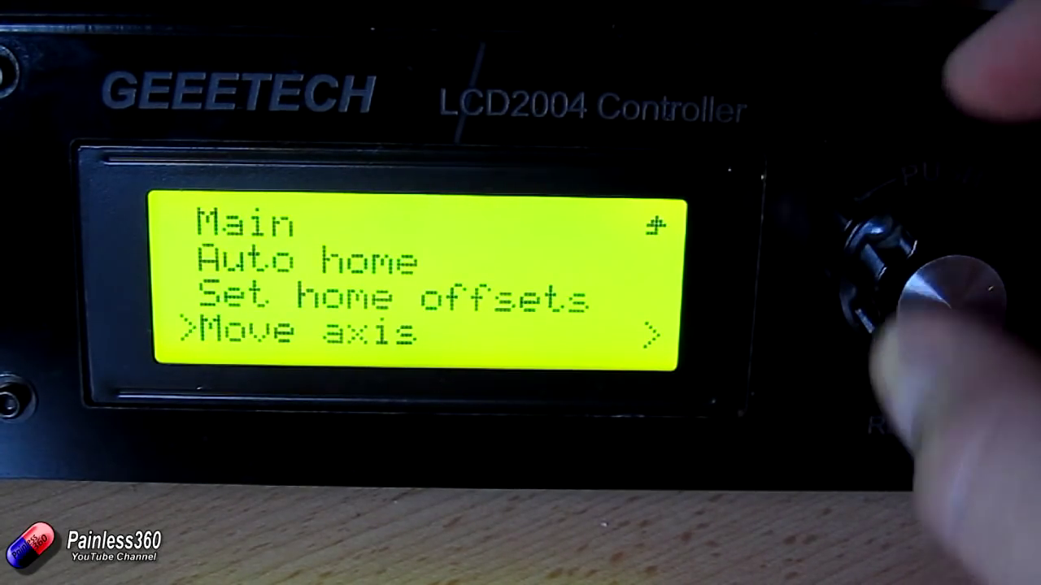
Step: Enter the Move axis options in the controller's Prepare menu
{"action": "left_click", "coordinate": [919, 301]}
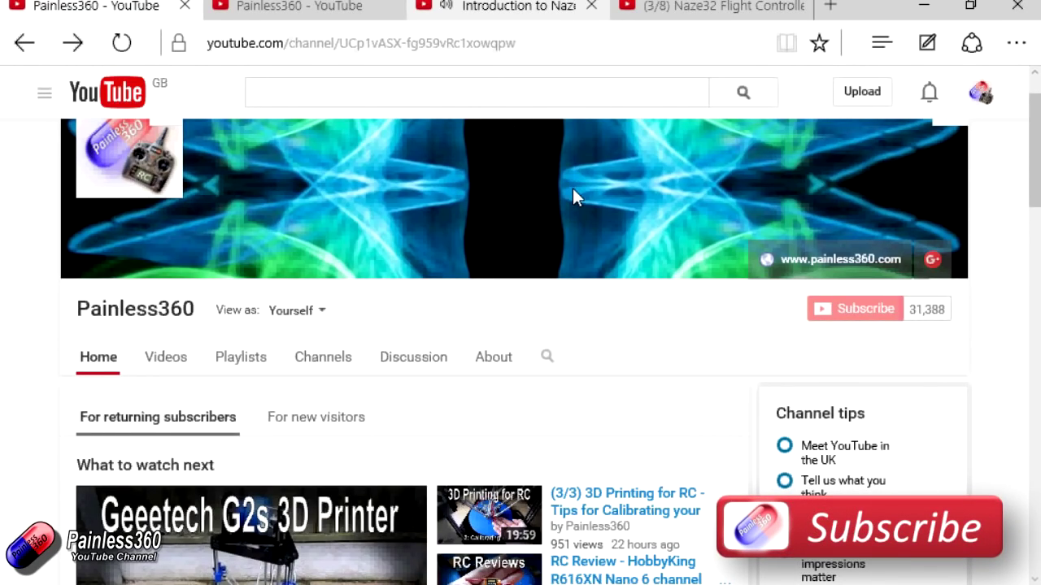
{"action": "mouse_move", "coordinate": [413, 357]}
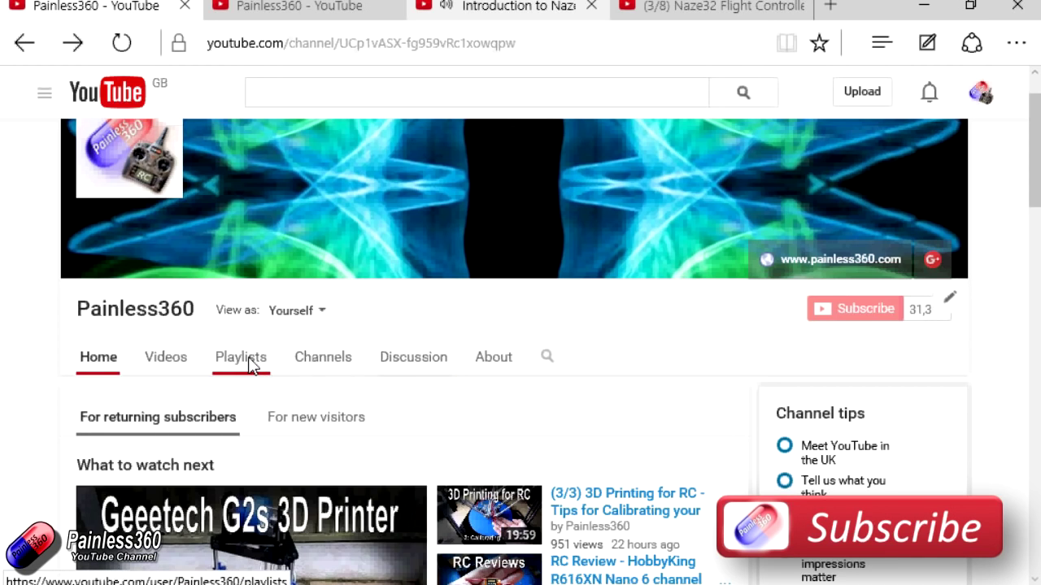
Step: Open the channel's Playlists tab and scroll through the playlist grid
{"action": "left_click", "coordinate": [240, 357]}
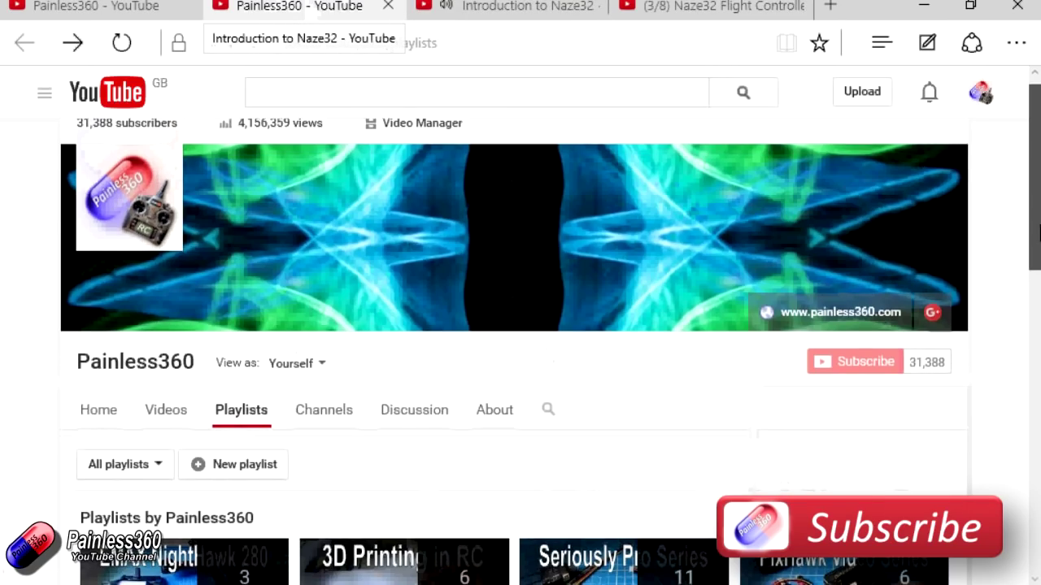
{"action": "scroll", "scroll_direction": "down", "scroll_amount": 3}
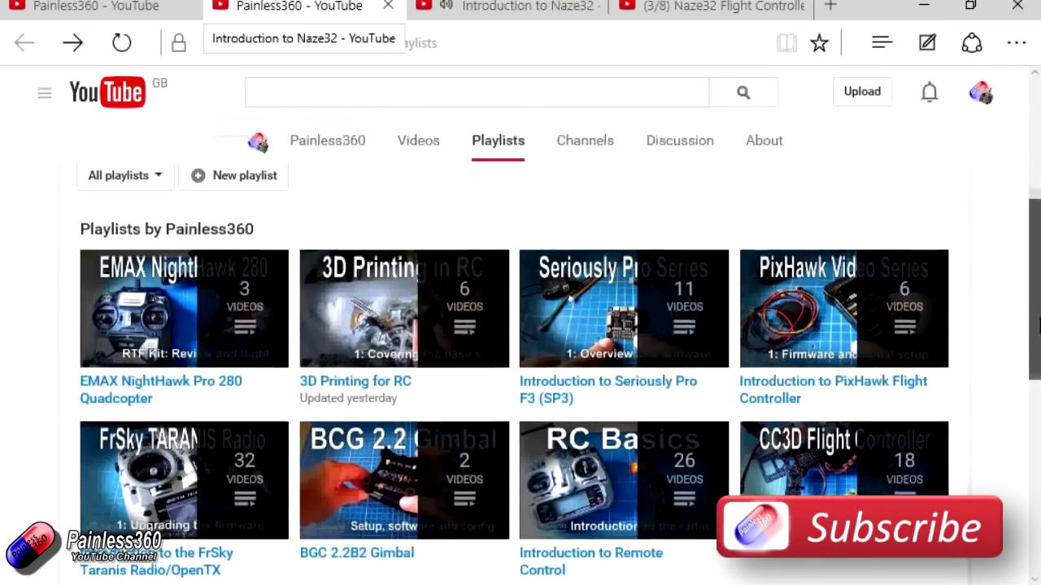
{"action": "scroll", "scroll_direction": "down", "scroll_amount": 3}
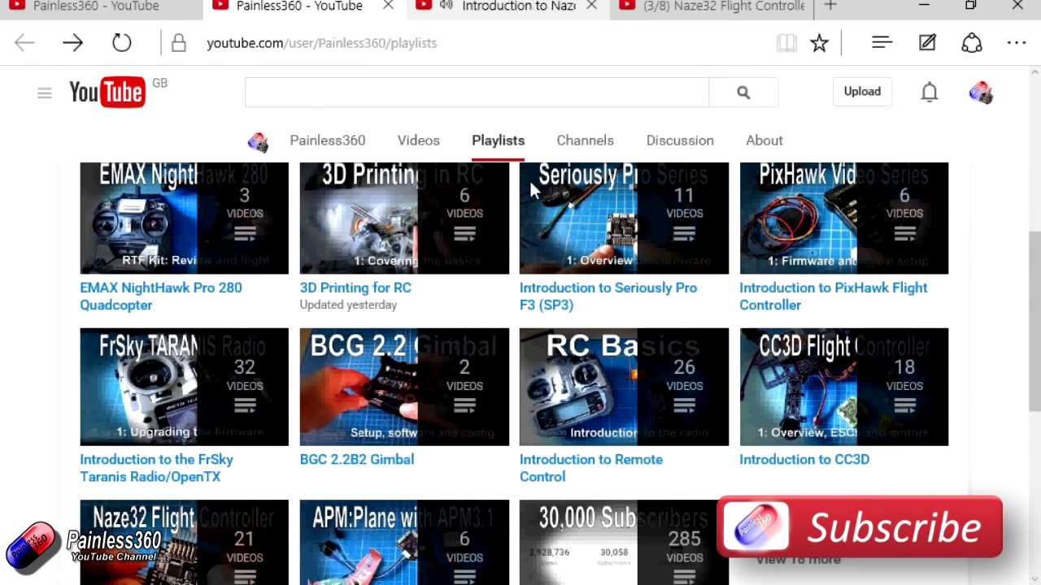
{"action": "mouse_move", "coordinate": [506, 7]}
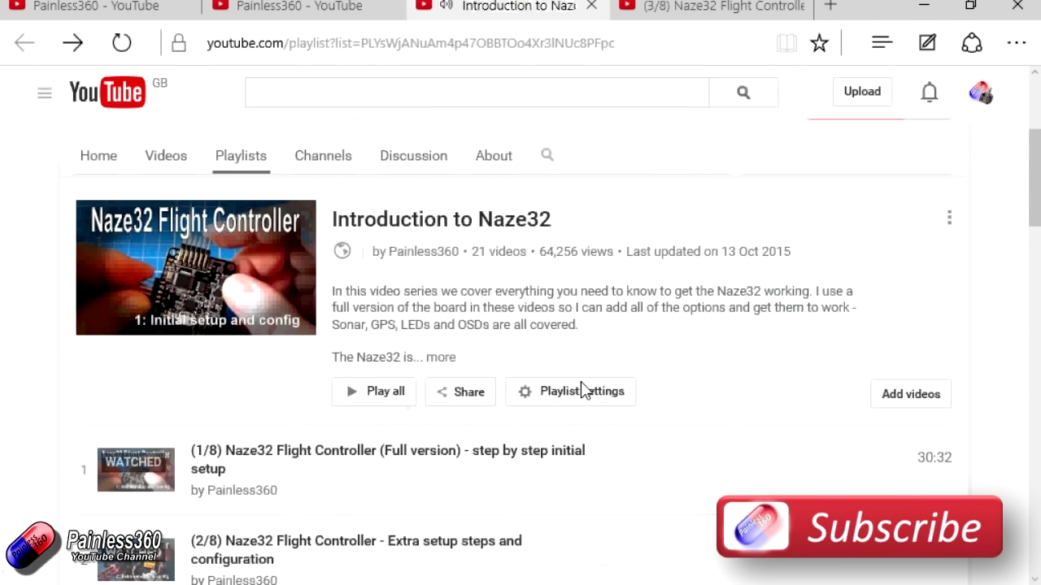
Step: Scroll down to the Naze32 OSD video's description and its playlist link
{"action": "scroll", "scroll_direction": "down", "scroll_amount": 3}
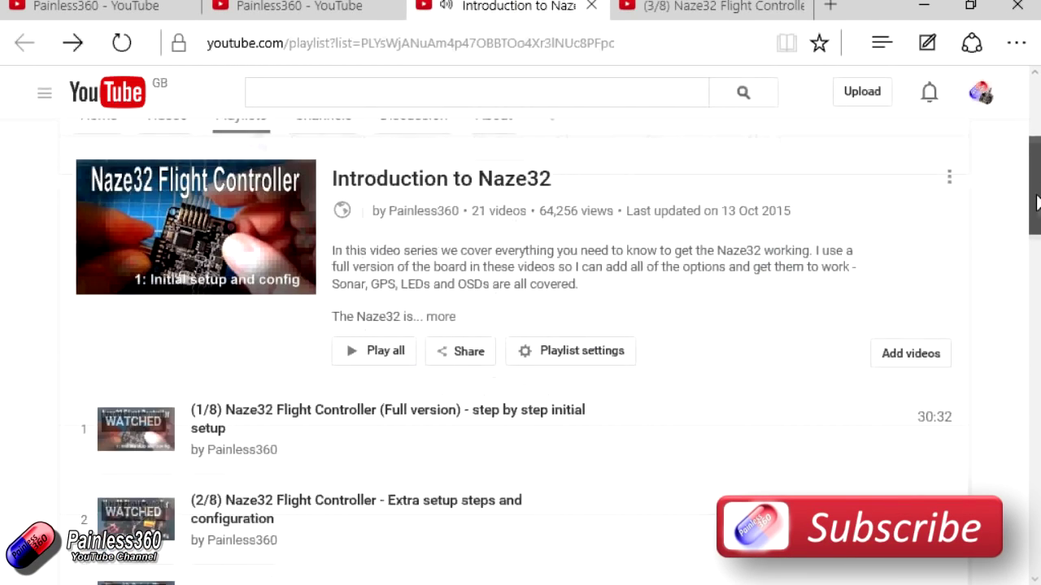
{"action": "scroll", "scroll_direction": "down", "scroll_amount": 3}
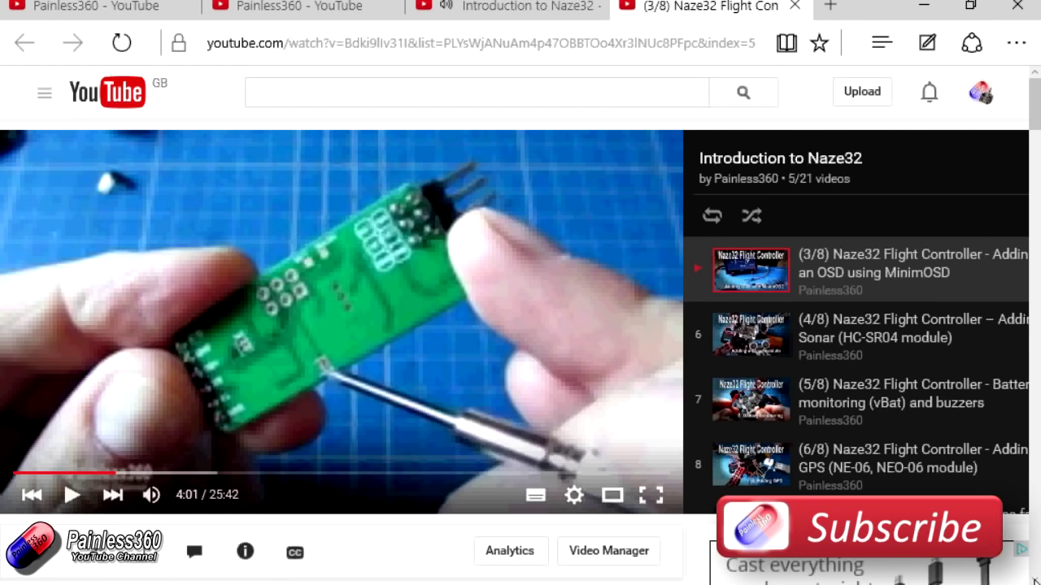
{"action": "scroll", "scroll_direction": "down", "scroll_amount": 3}
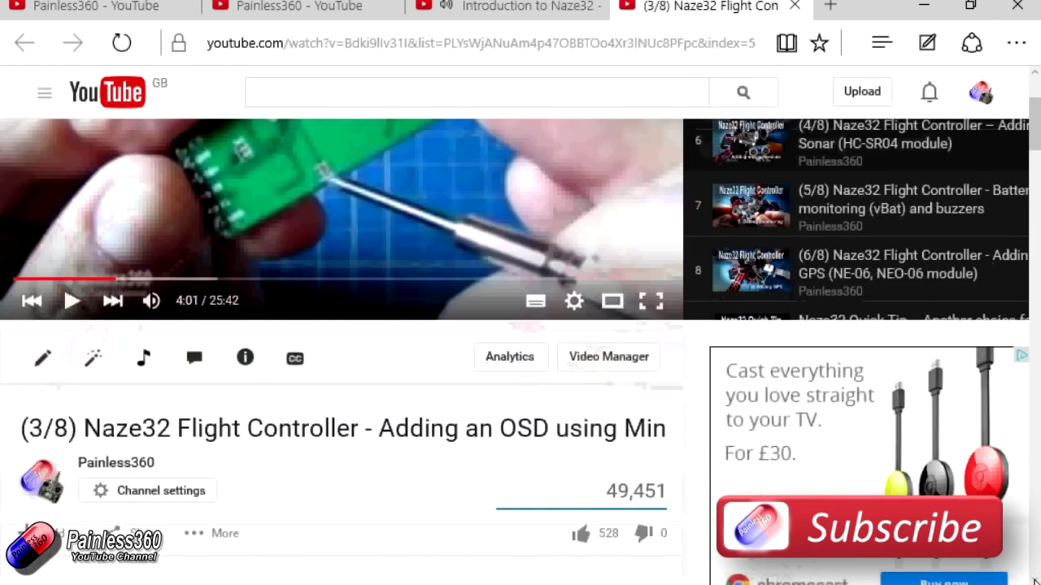
{"action": "scroll", "scroll_direction": "down", "scroll_amount": 3}
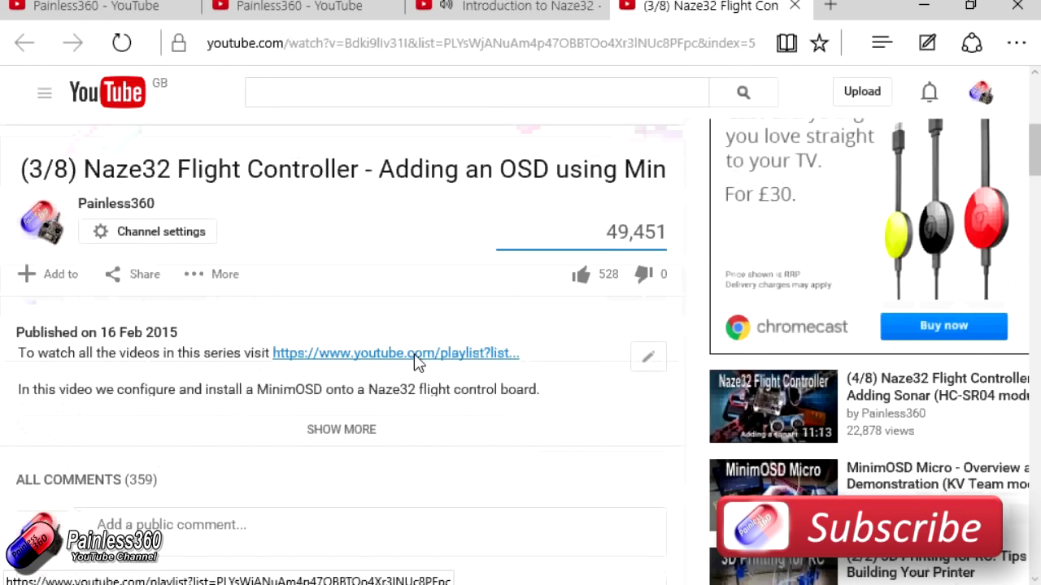
{"action": "mouse_move", "coordinate": [396, 353]}
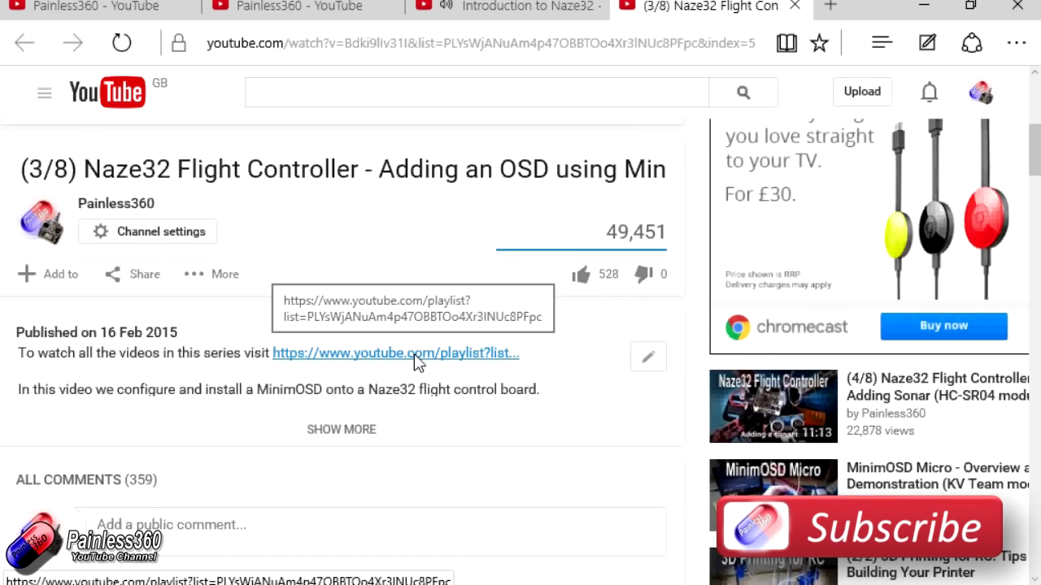